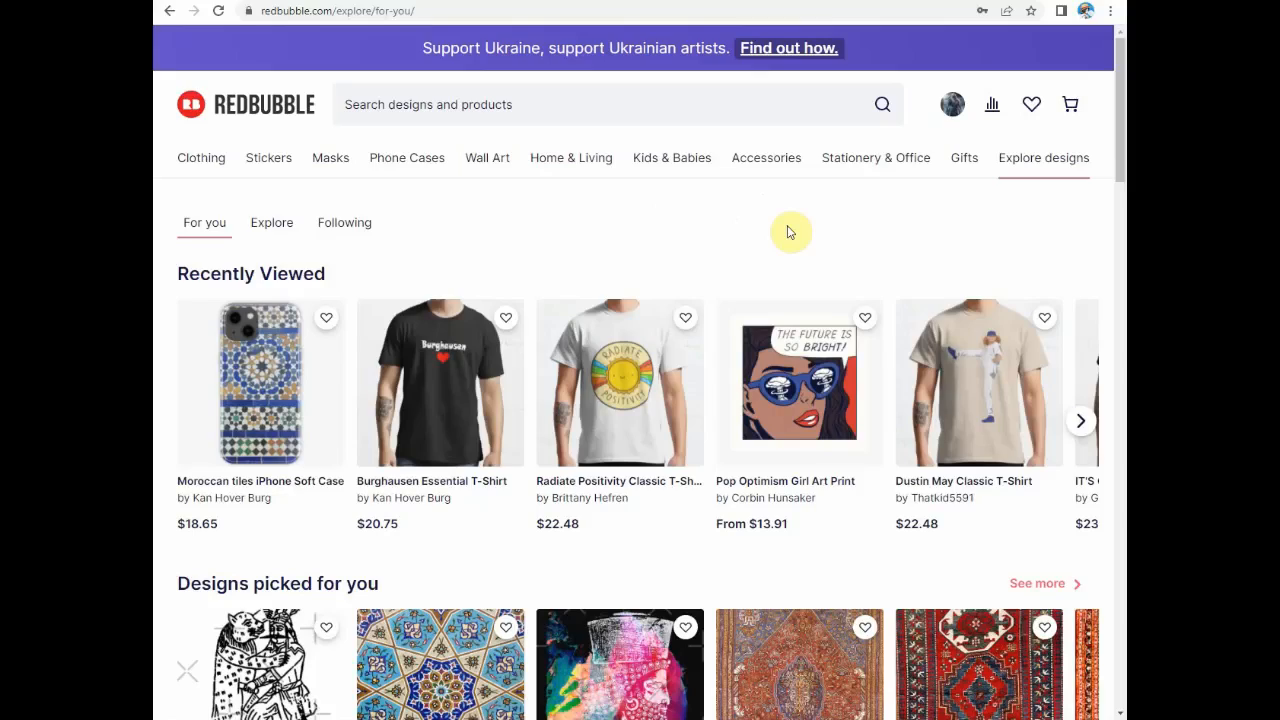
pyautogui.moveTo(713, 210)
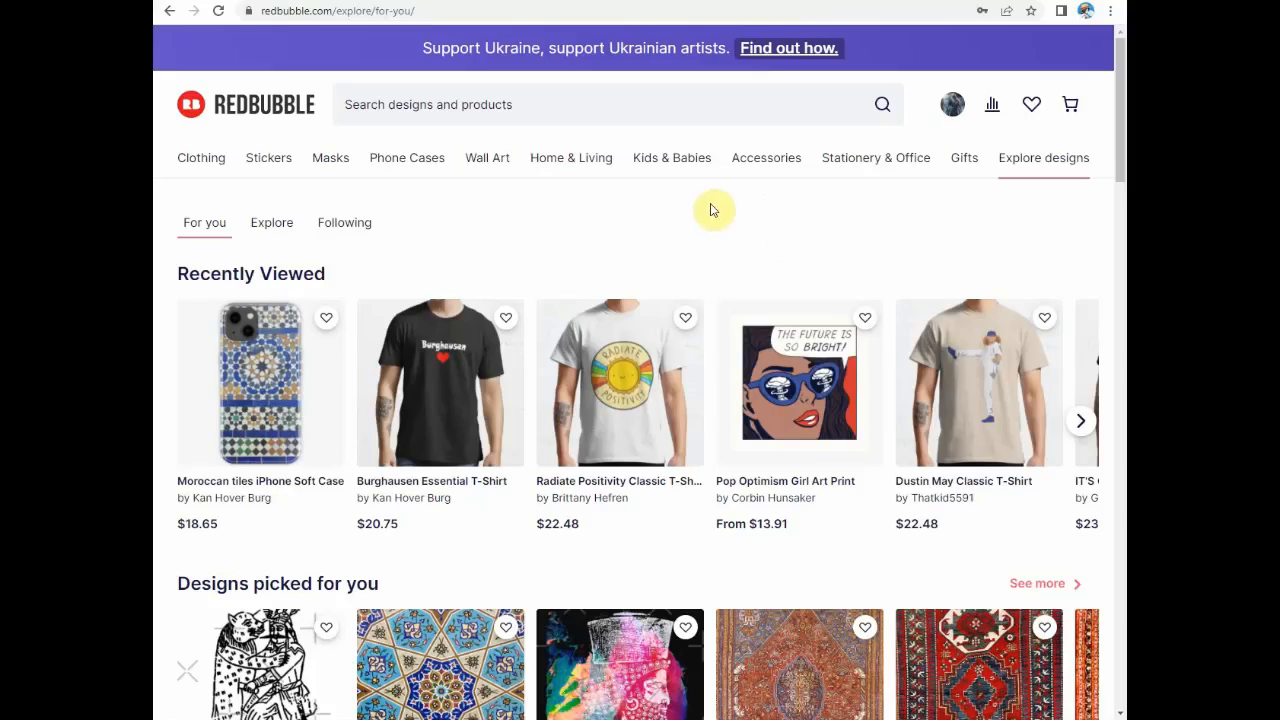
pyautogui.moveTo(945, 104)
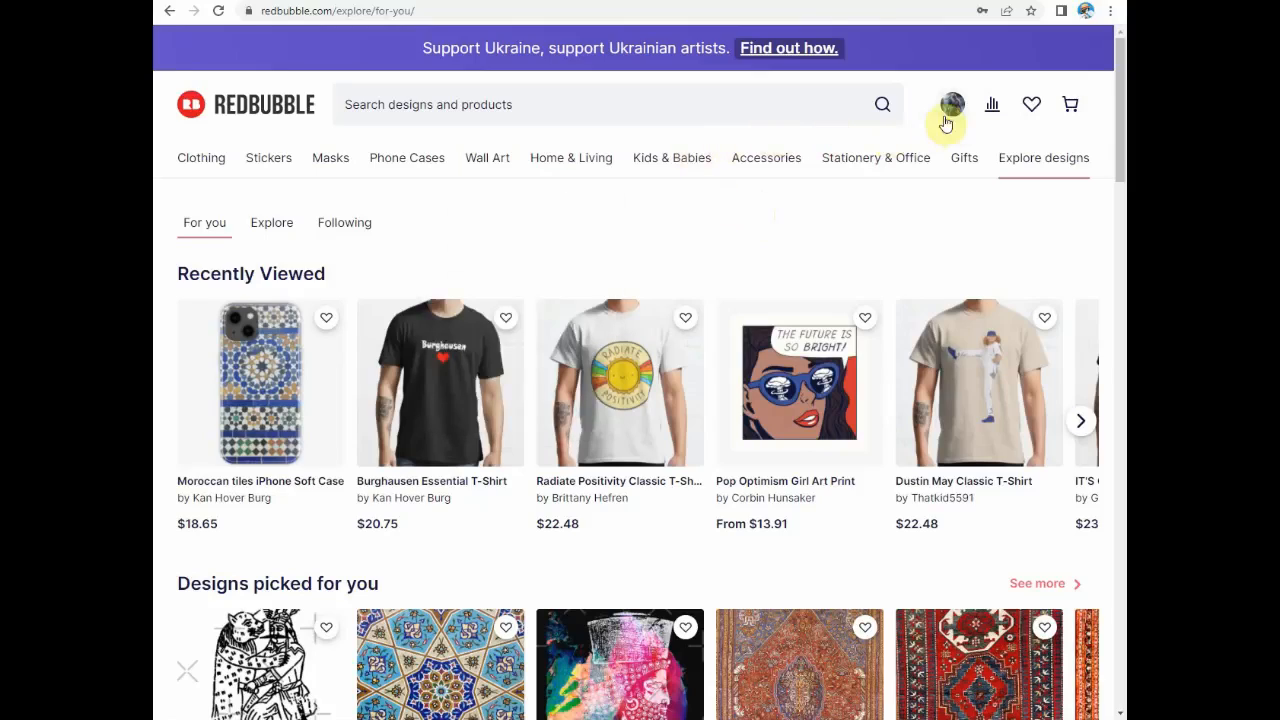
# Choose Dashboard from the profile avatar's account menu.
pyautogui.click(951, 104)
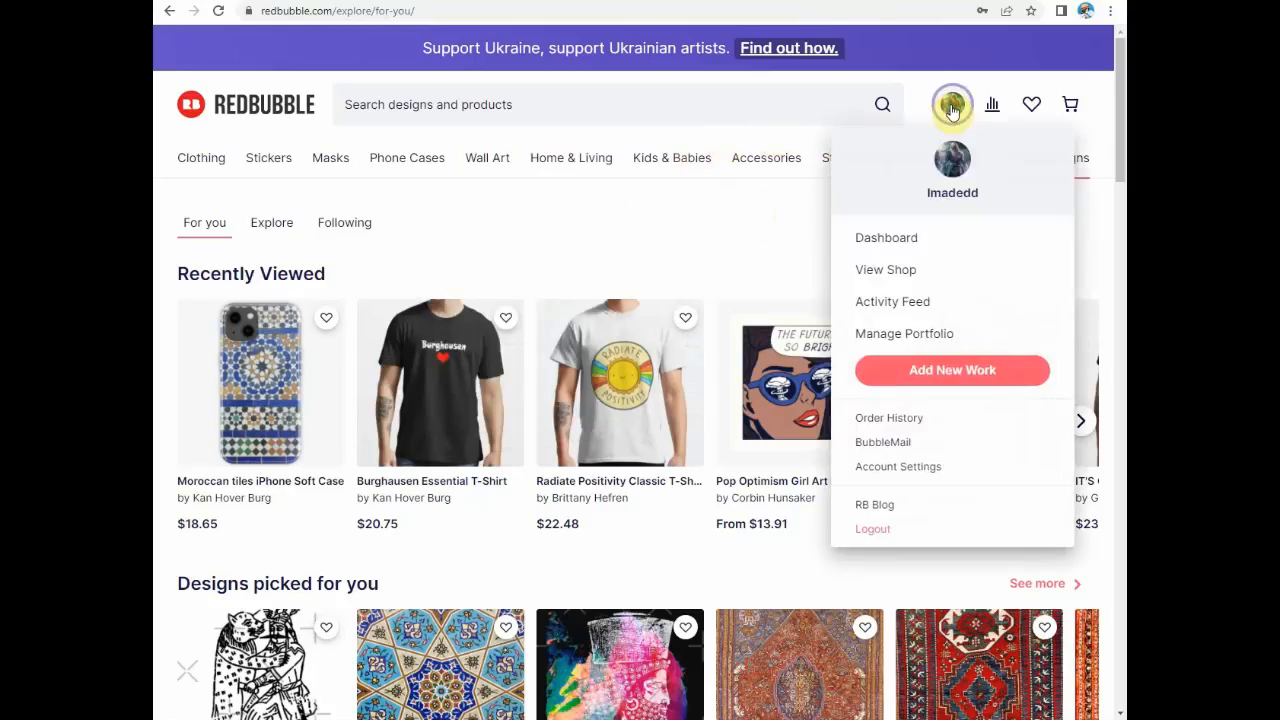
pyautogui.click(886, 238)
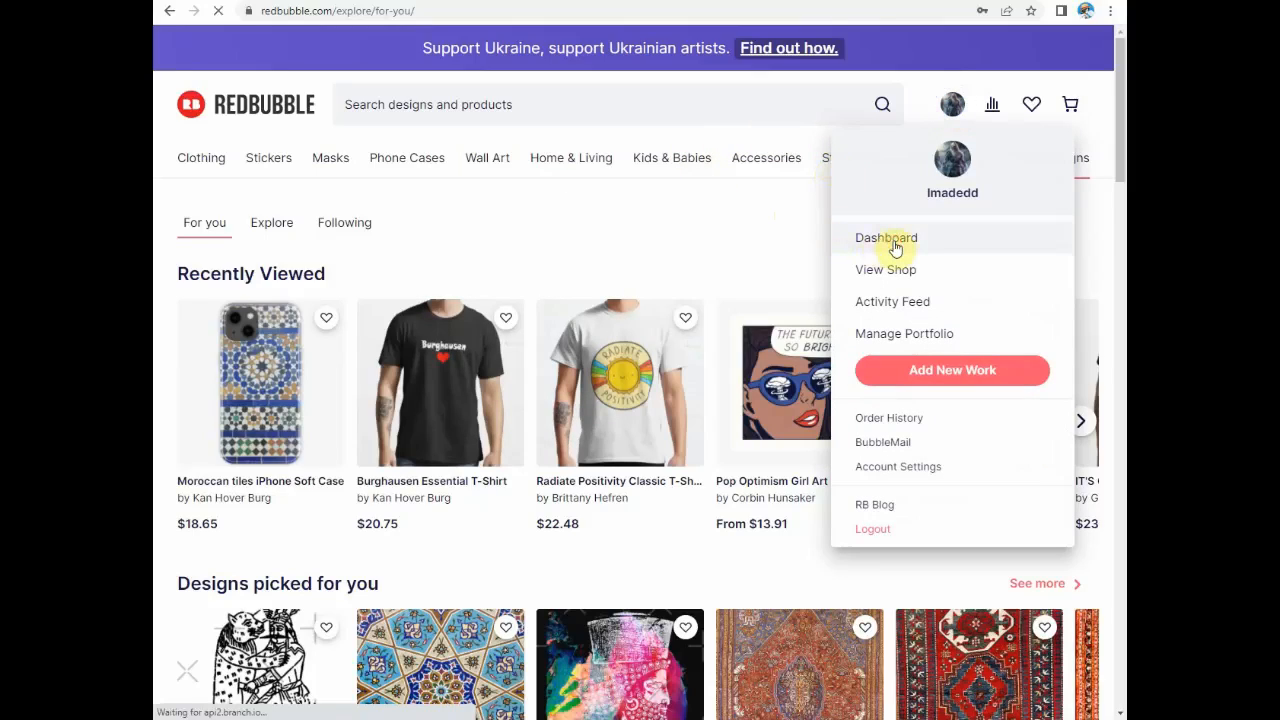
# Copy the shop link, then open the second account's Dashboard from its avatar menu.
pyautogui.click(886, 238)
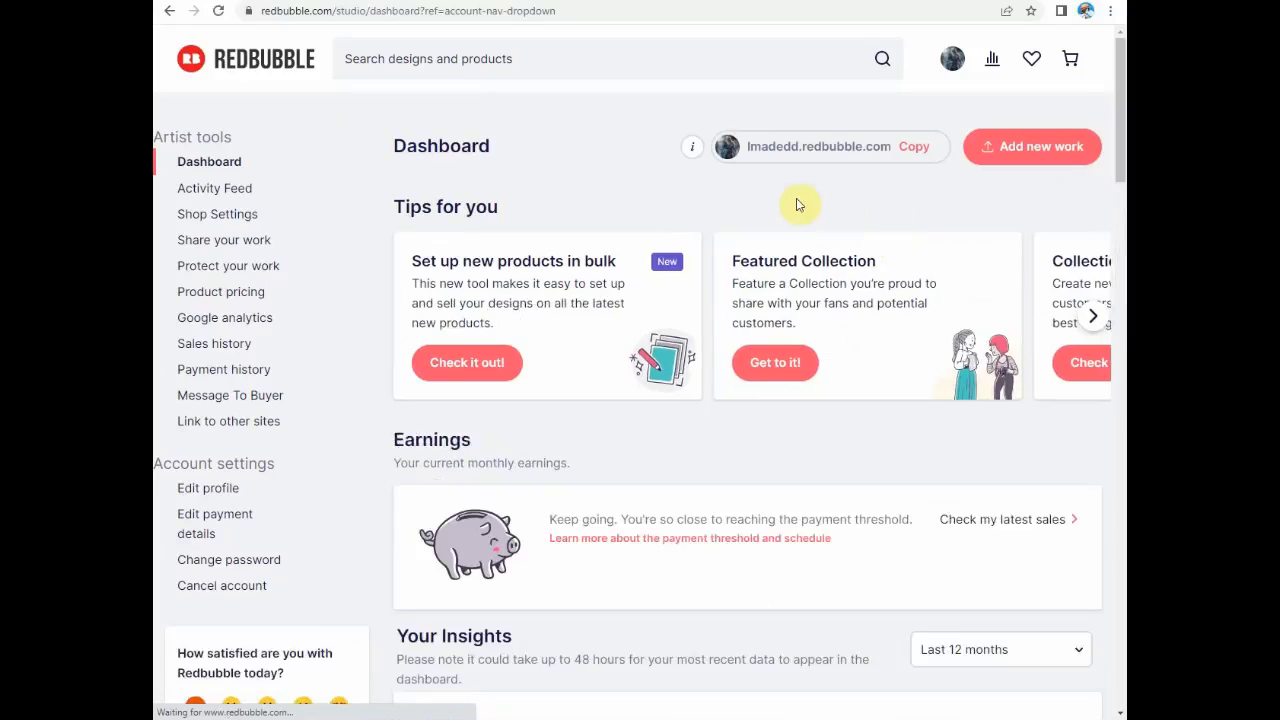
pyautogui.moveTo(950, 138)
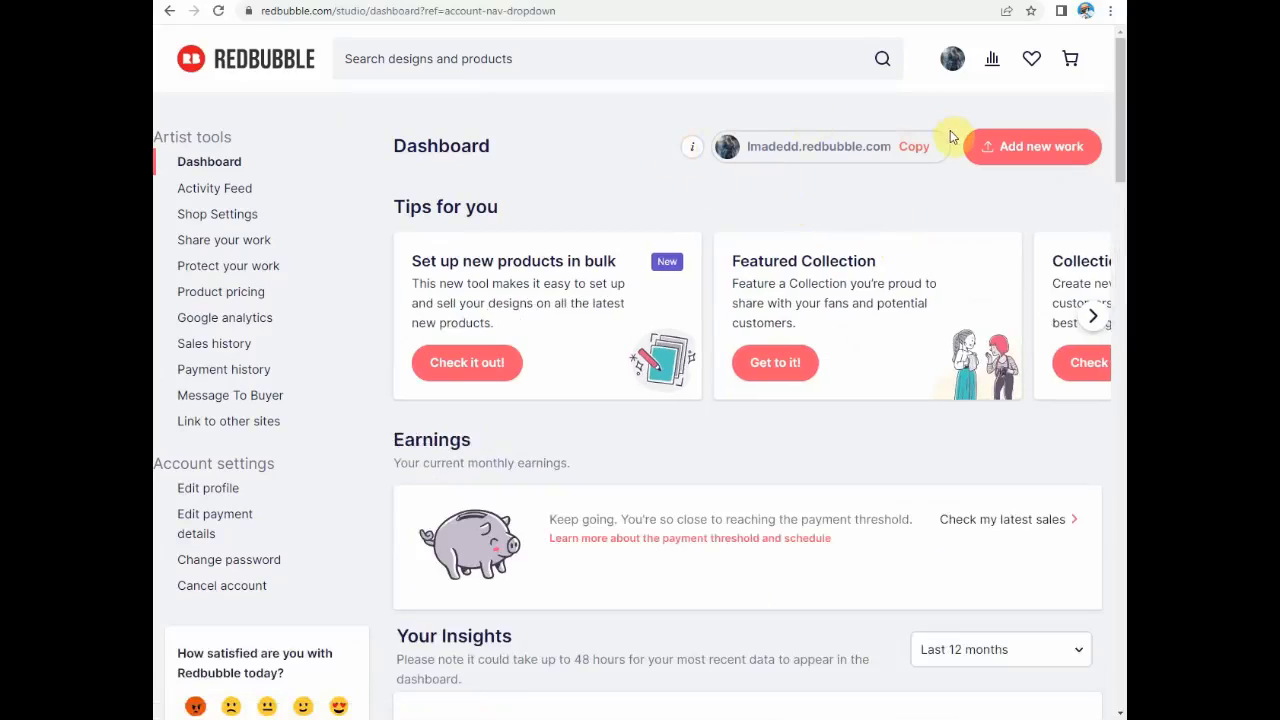
pyautogui.moveTo(942, 180)
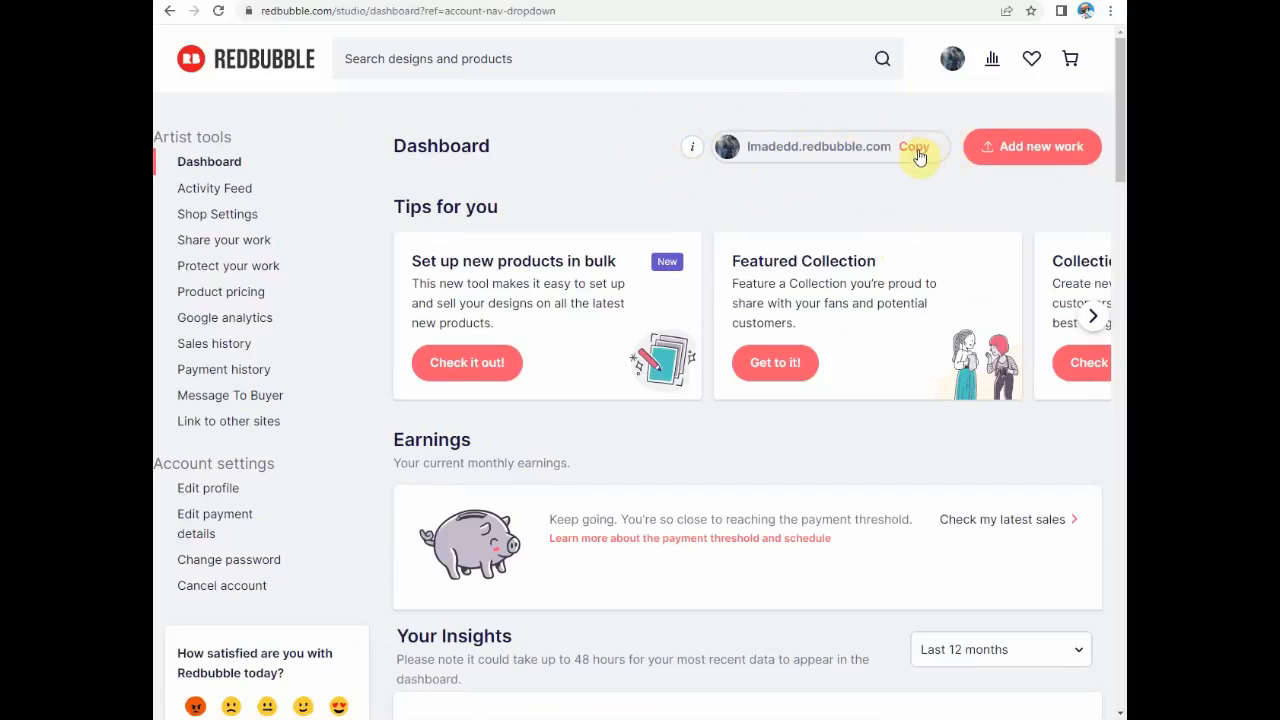
pyautogui.click(914, 146)
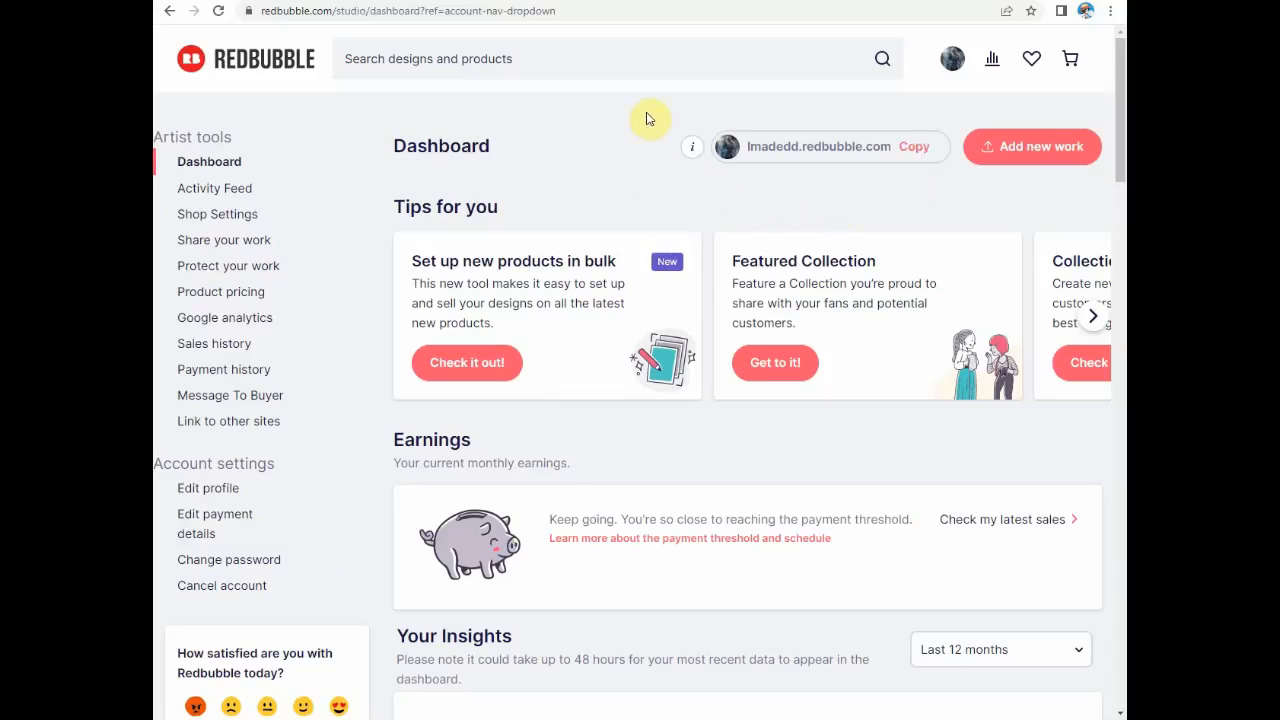
pyautogui.moveTo(700, 181)
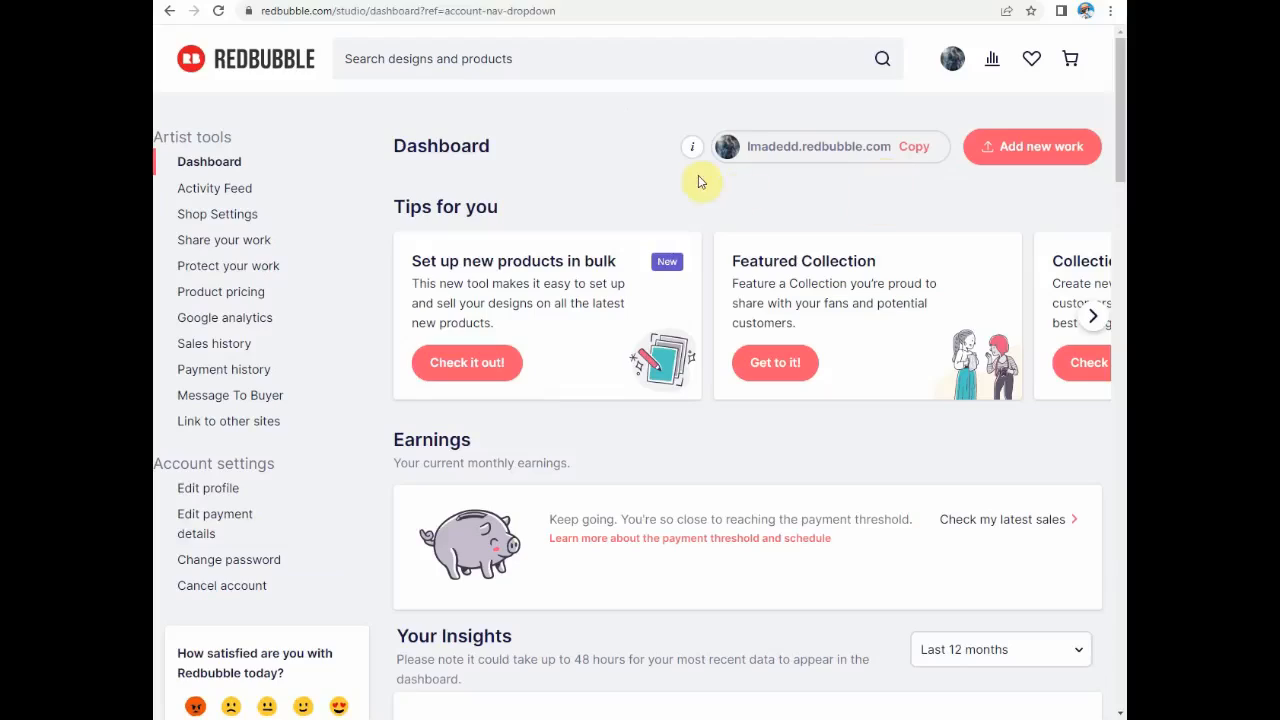
pyautogui.moveTo(858, 120)
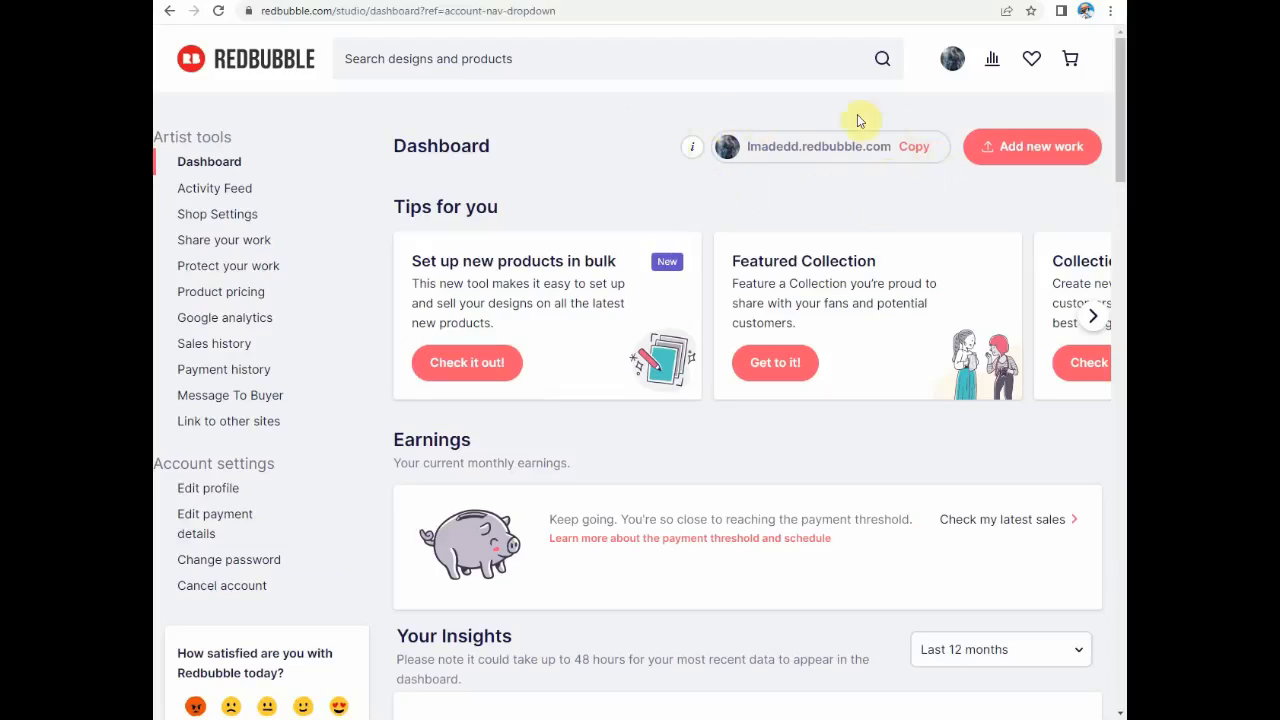
pyautogui.moveTo(911, 127)
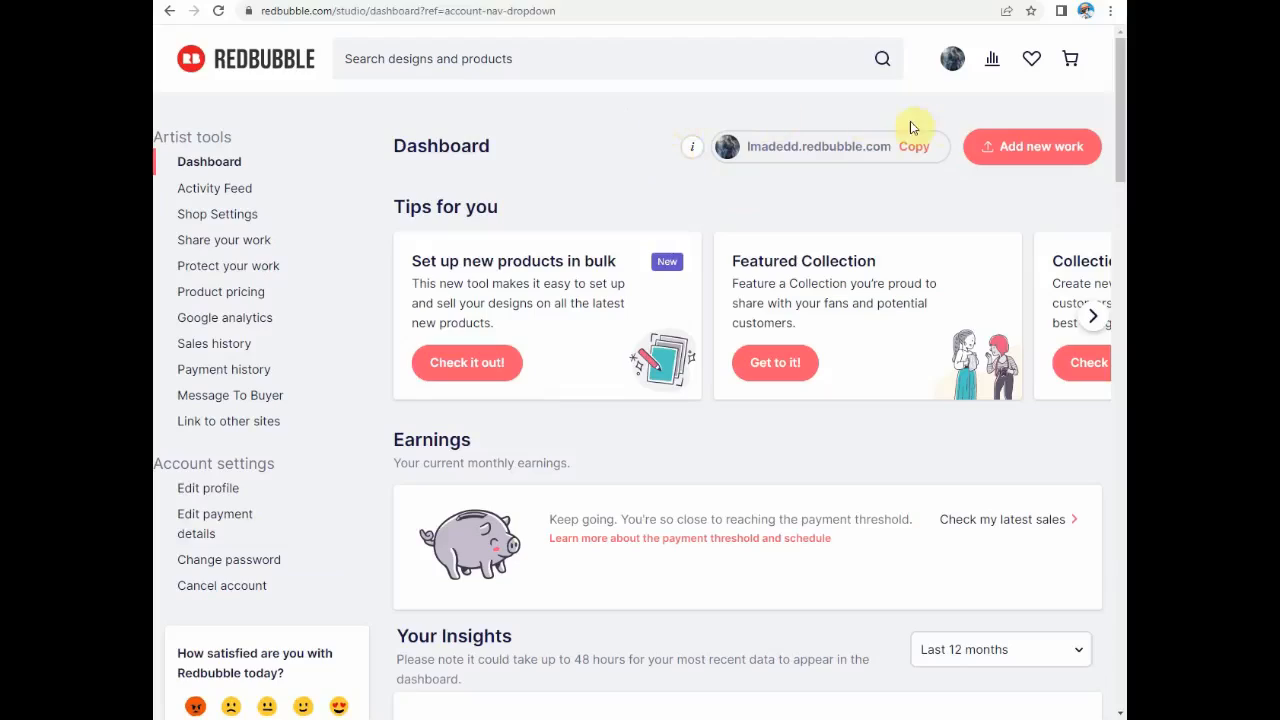
pyautogui.moveTo(958, 138)
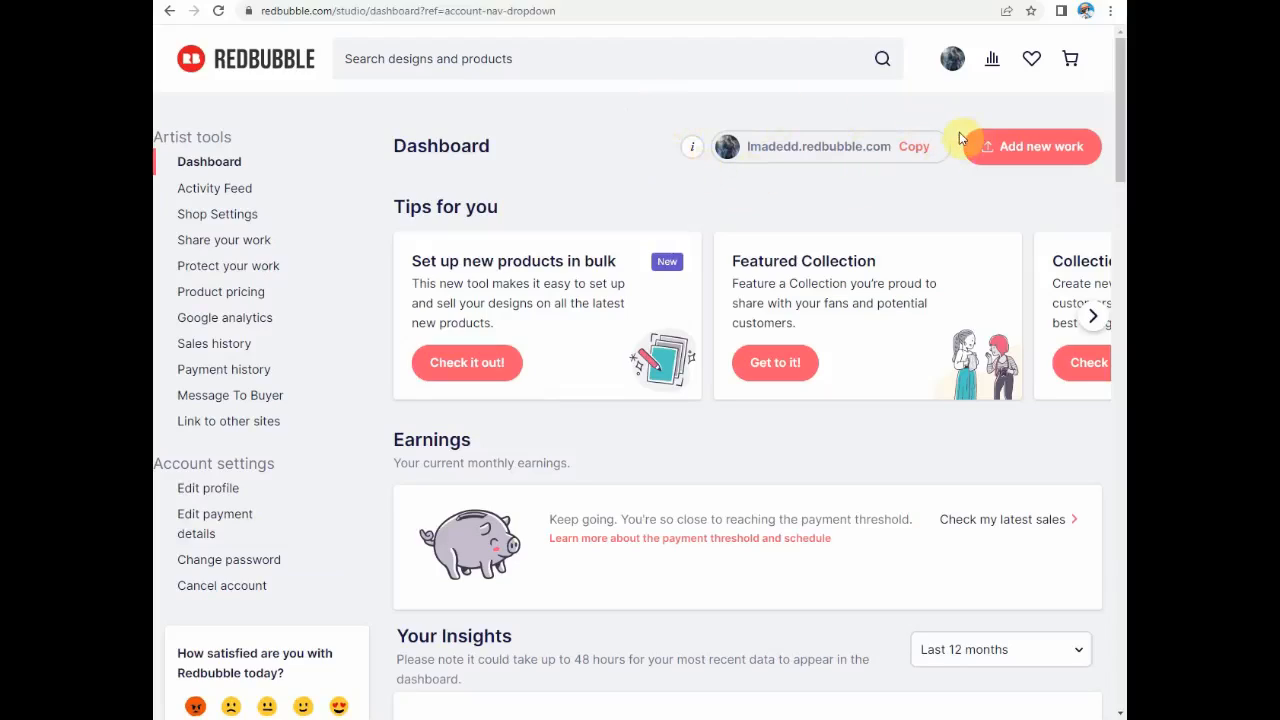
pyautogui.moveTo(669, 159)
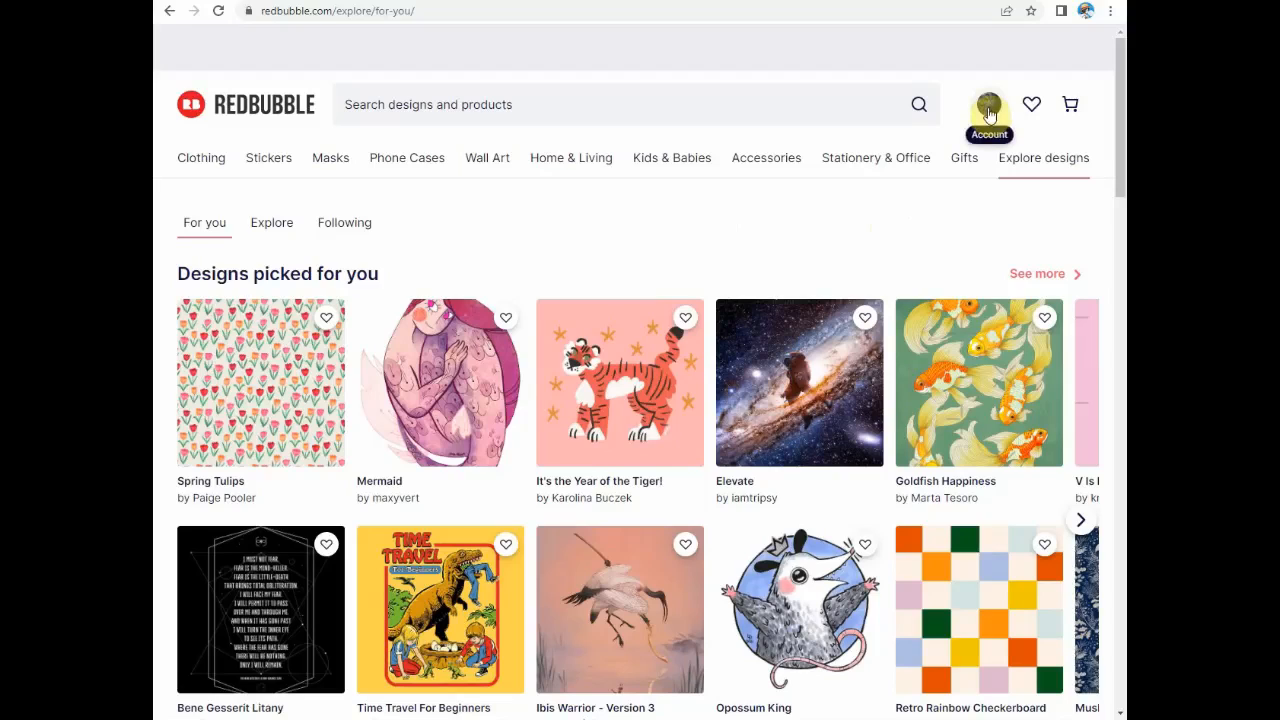
pyautogui.click(988, 104)
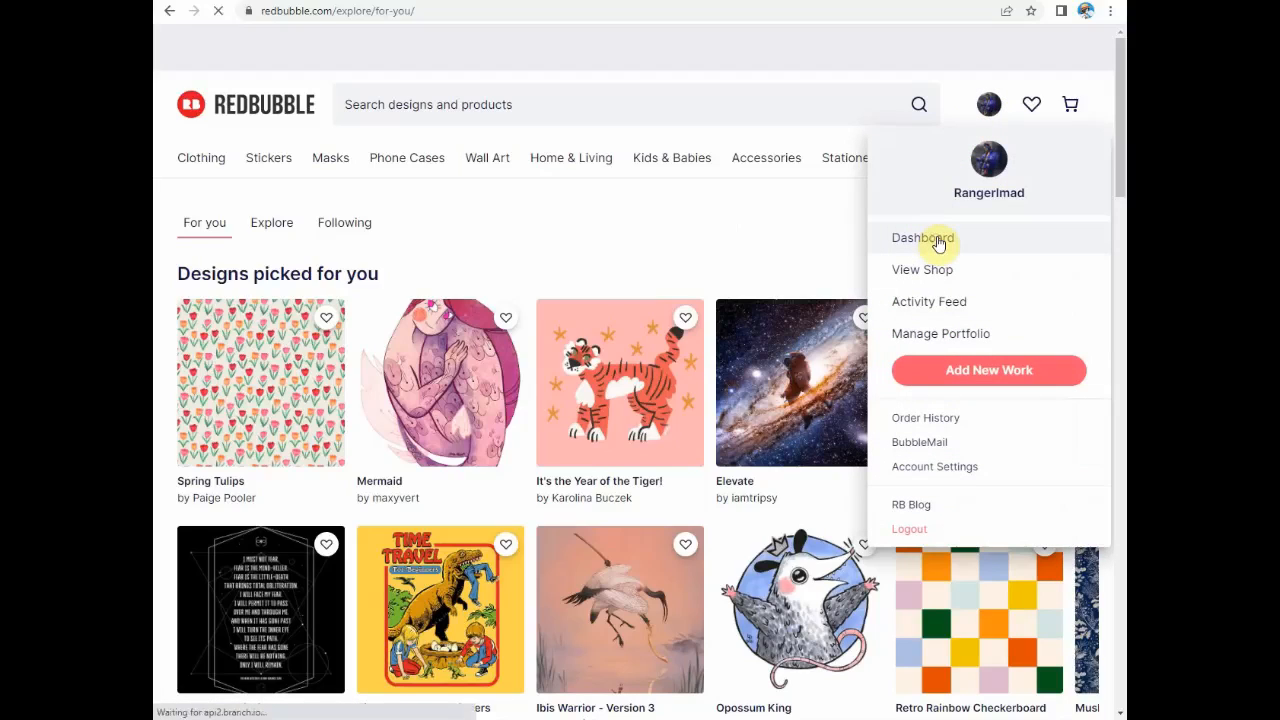
pyautogui.click(922, 238)
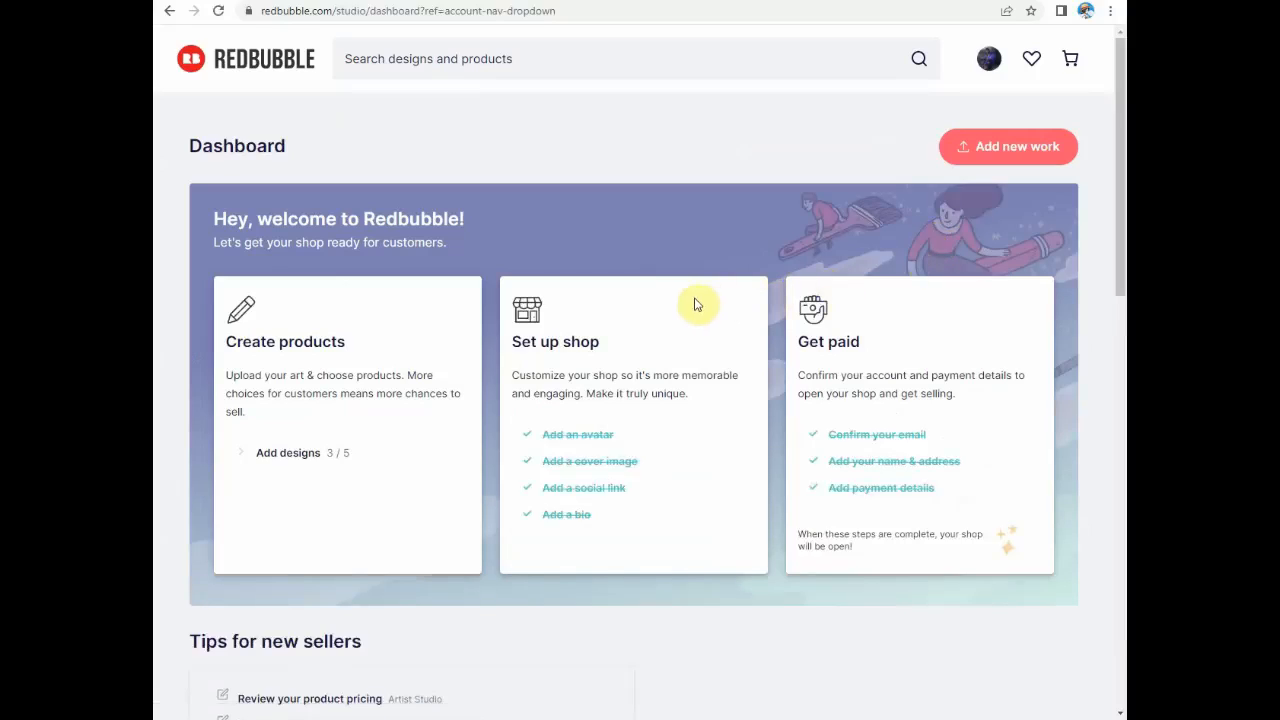
pyautogui.moveTo(953, 190)
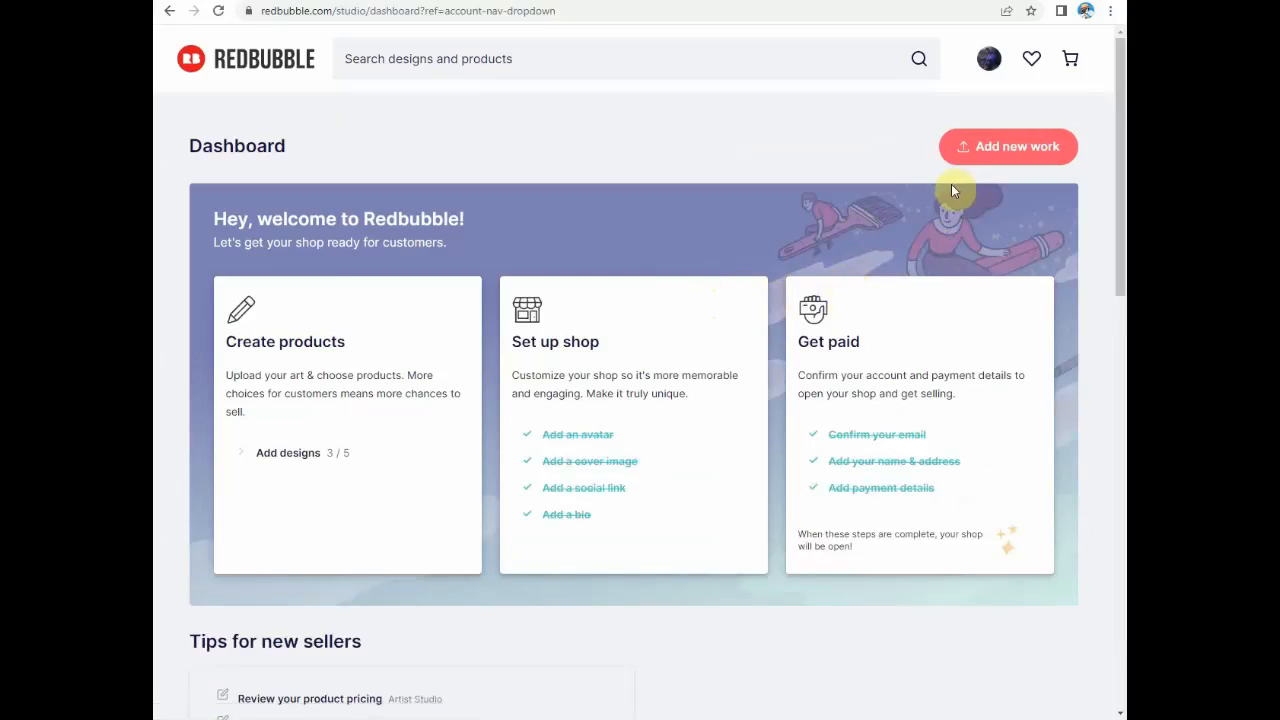
pyautogui.moveTo(1055, 143)
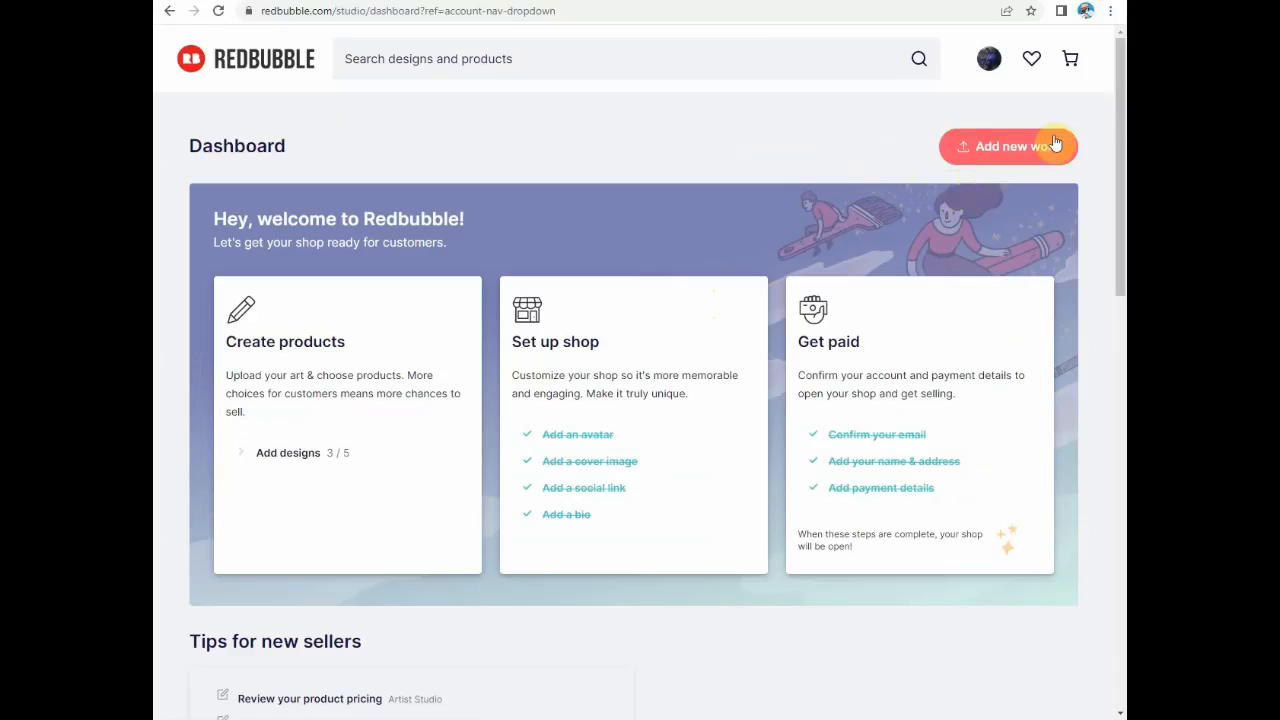
pyautogui.moveTo(367, 336)
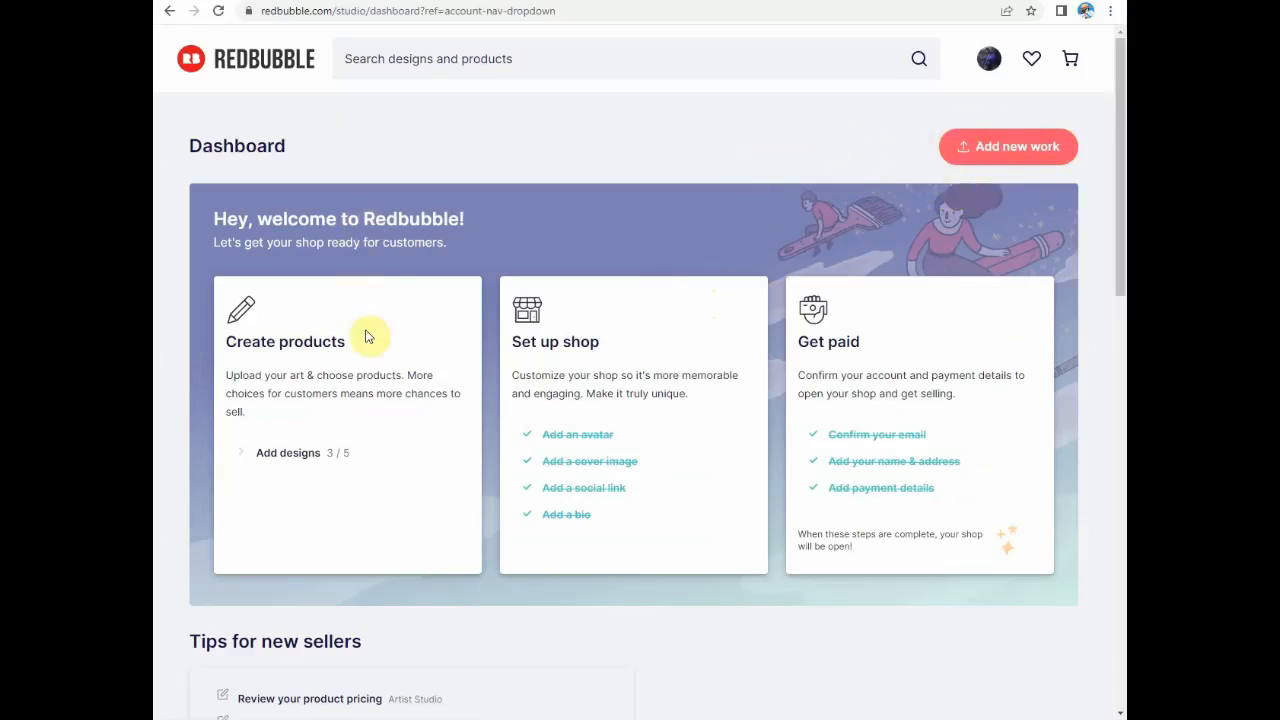
pyautogui.moveTo(398, 427)
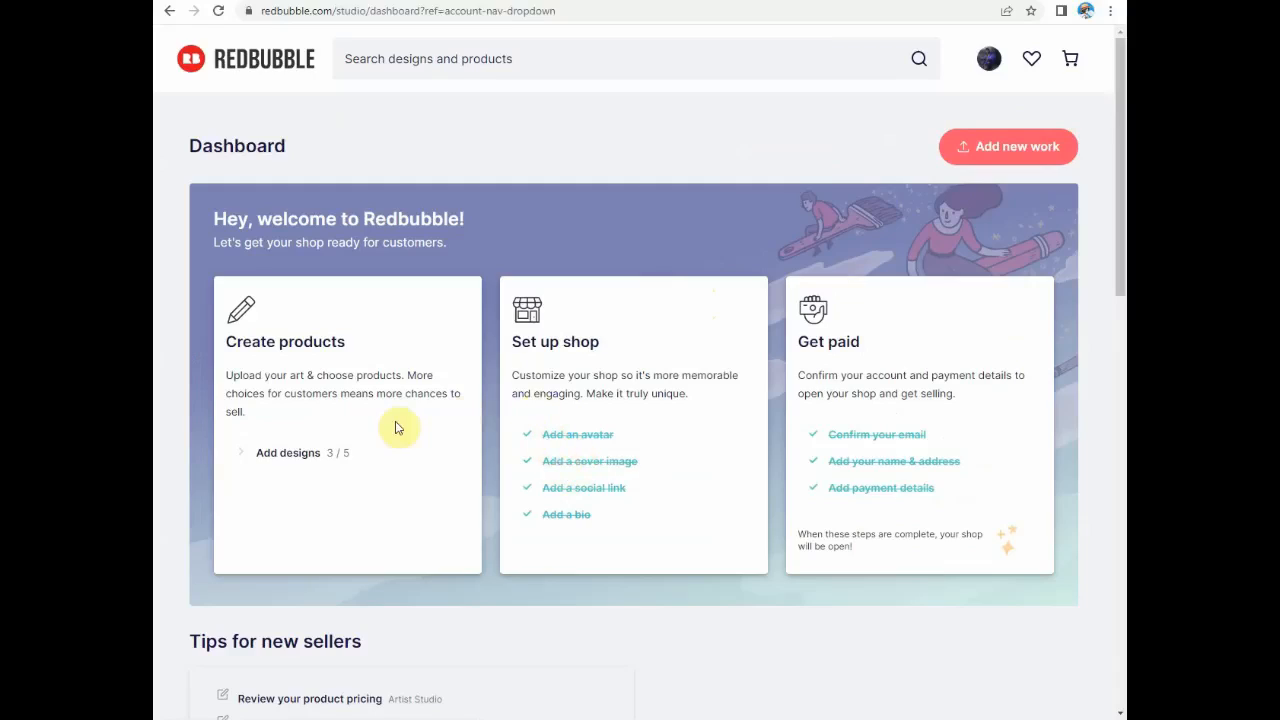
pyautogui.moveTo(448, 419)
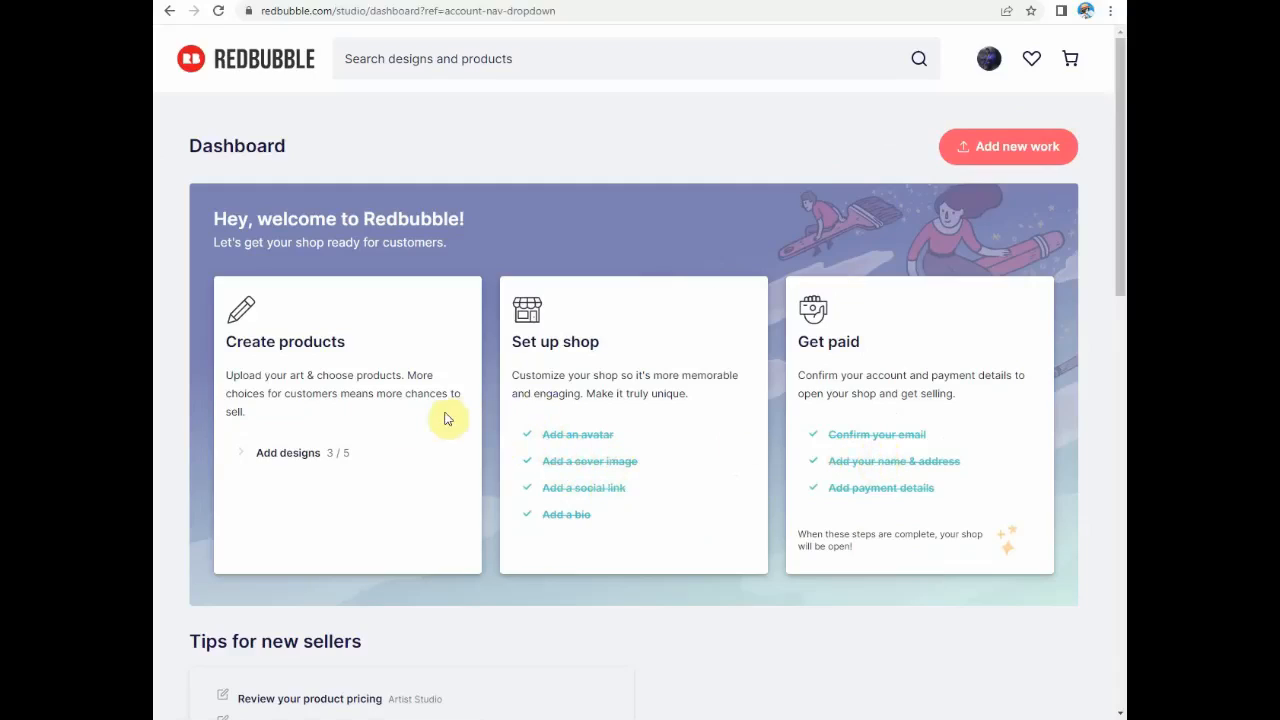
pyautogui.moveTo(260, 349)
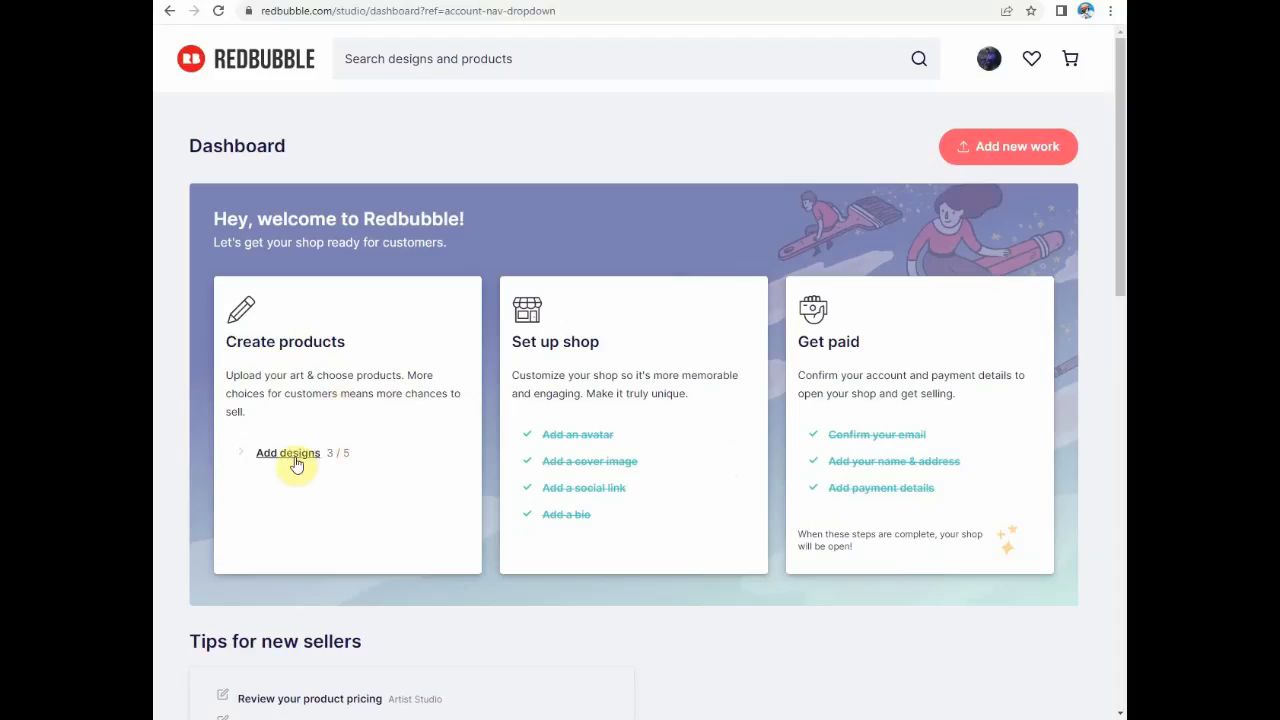
pyautogui.moveTo(516, 347)
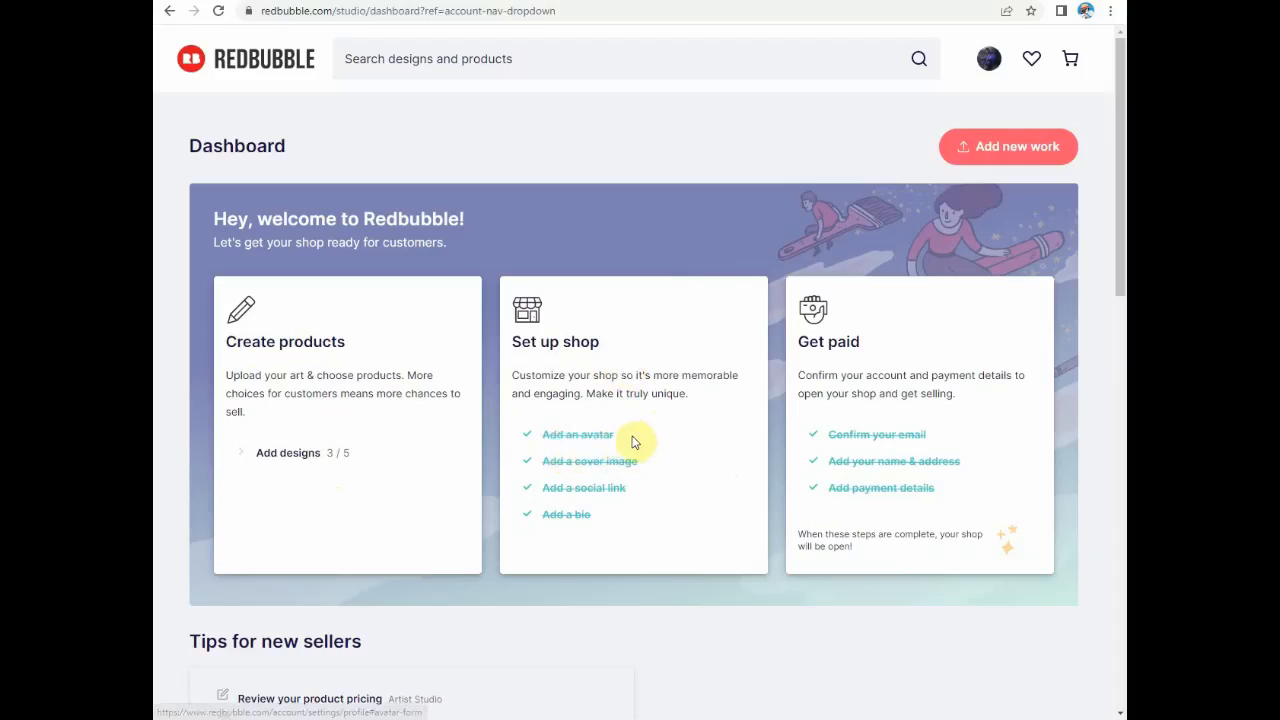
pyautogui.moveTo(673, 477)
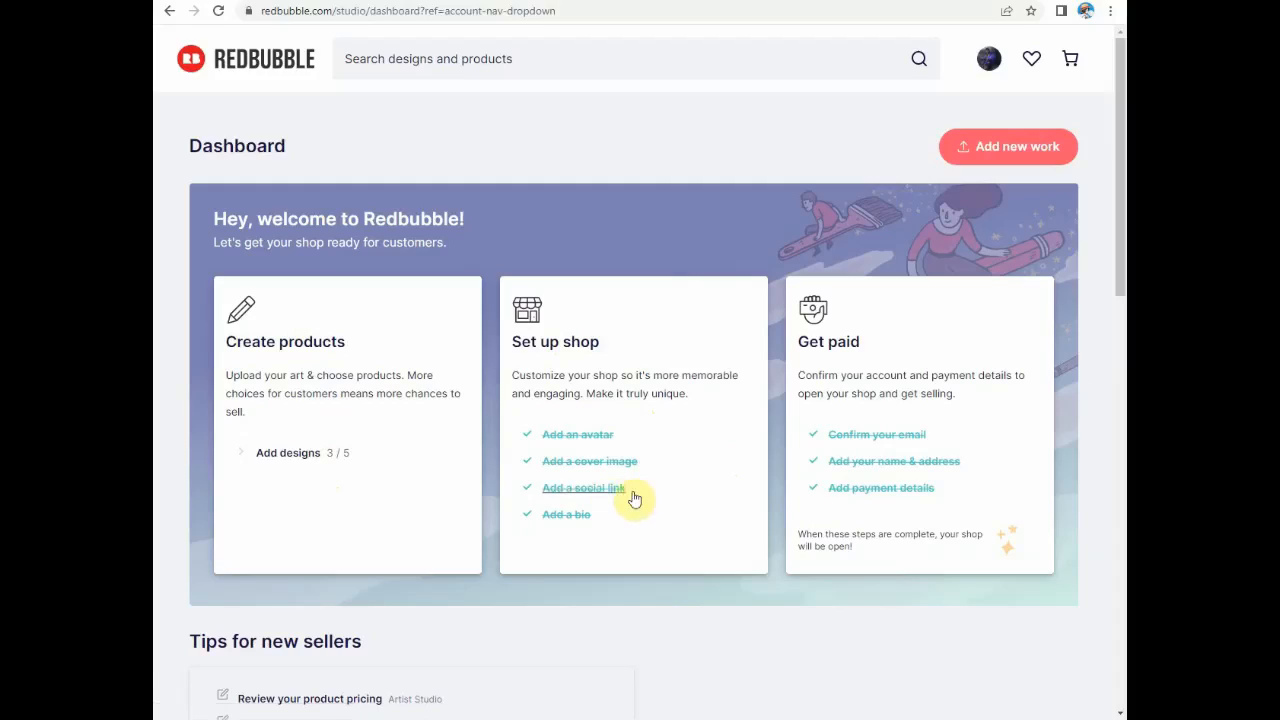
pyautogui.moveTo(566, 514)
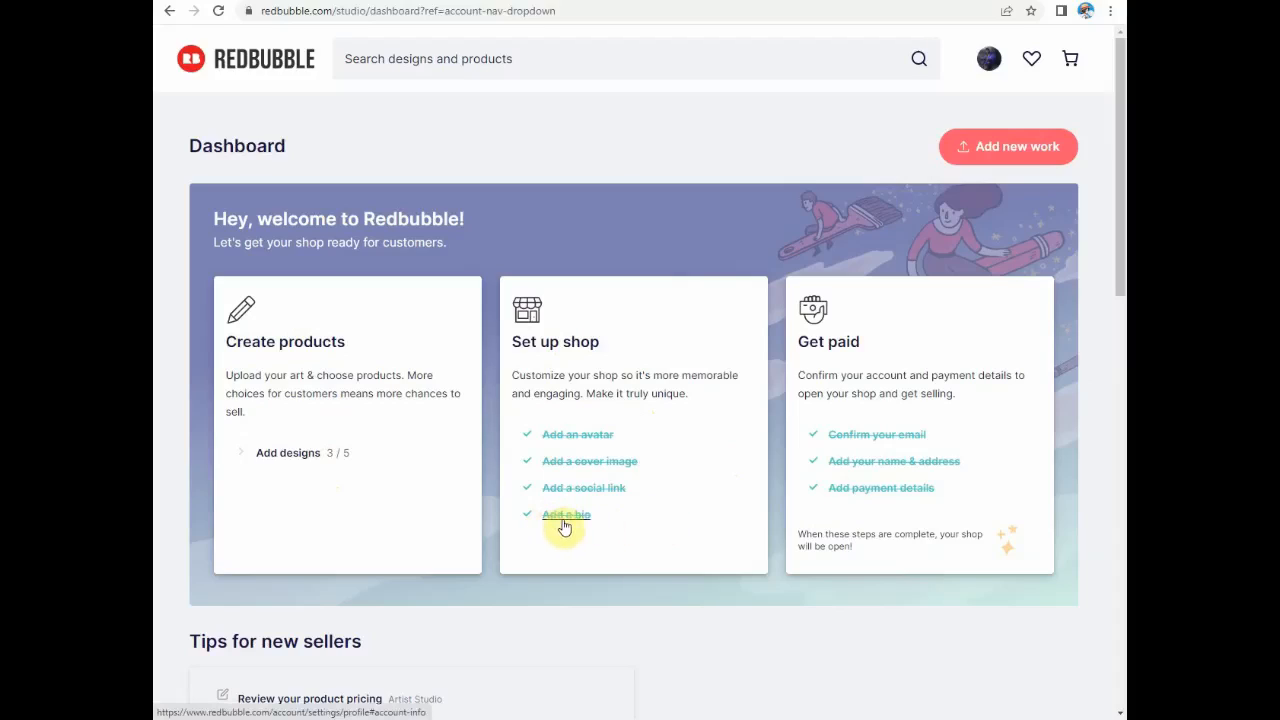
pyautogui.moveTo(845, 416)
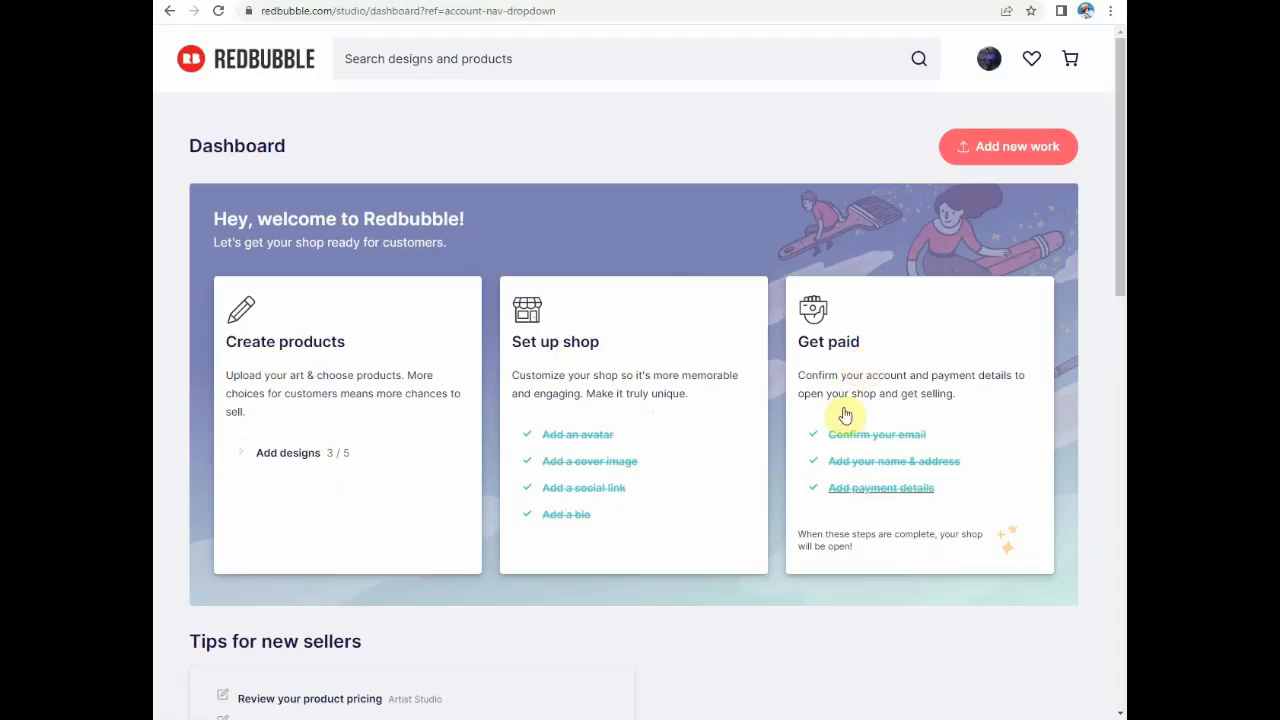
pyautogui.moveTo(831, 495)
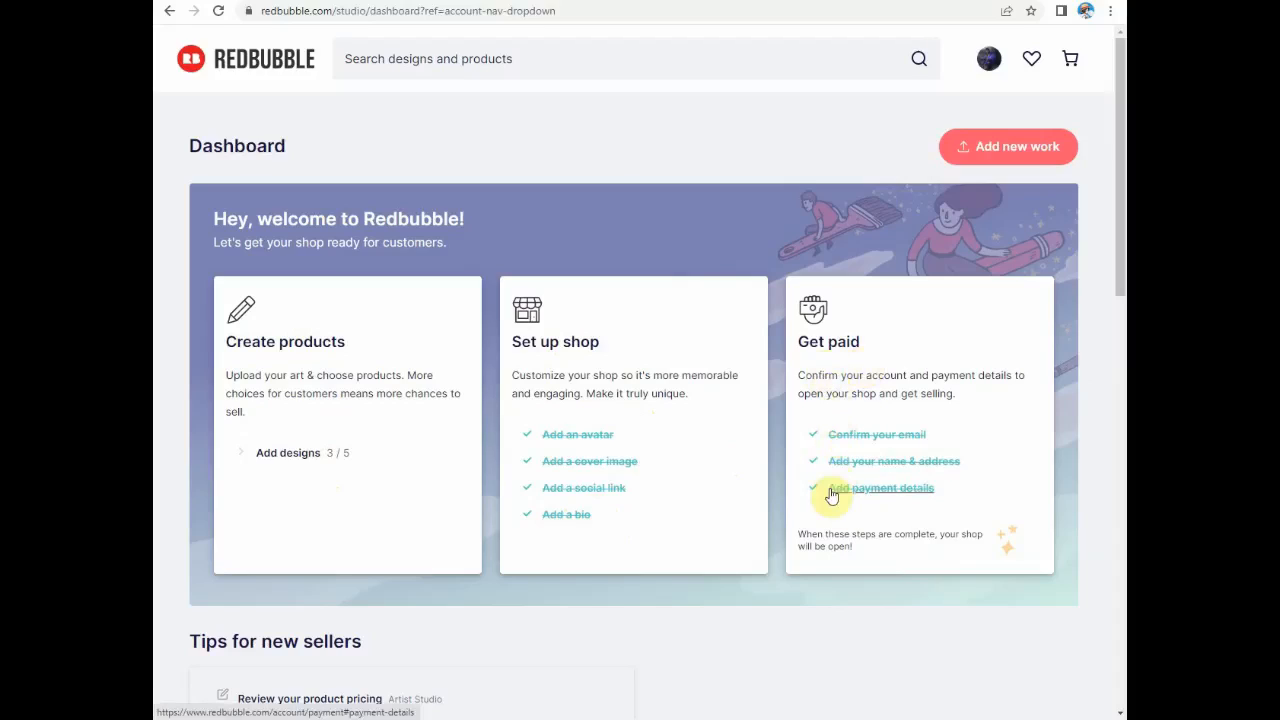
pyautogui.moveTo(966, 498)
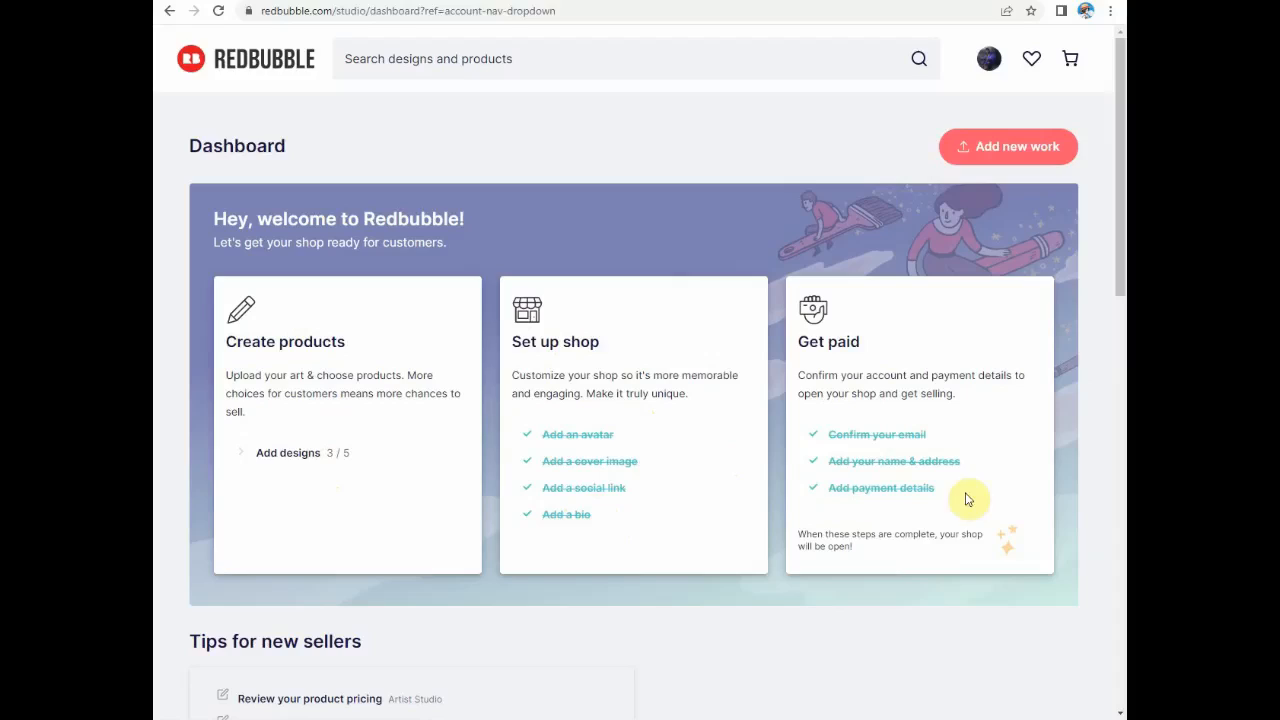
pyautogui.moveTo(877, 434)
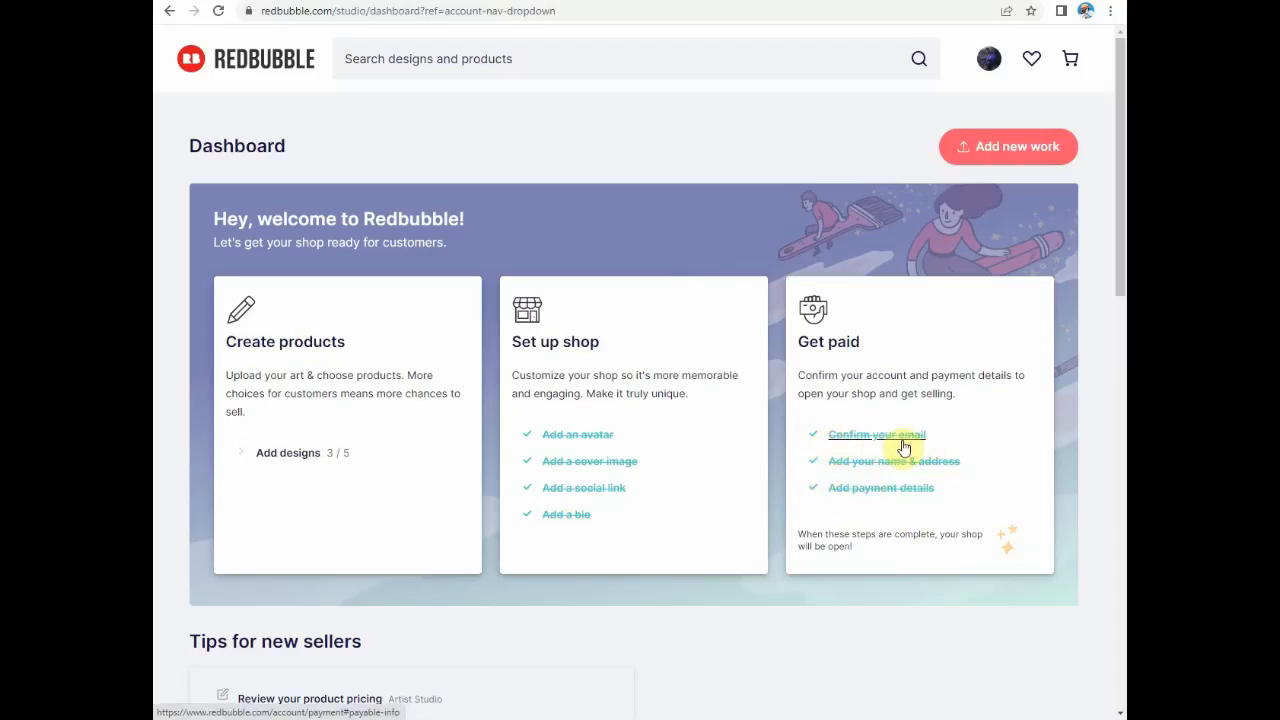
pyautogui.moveTo(868, 488)
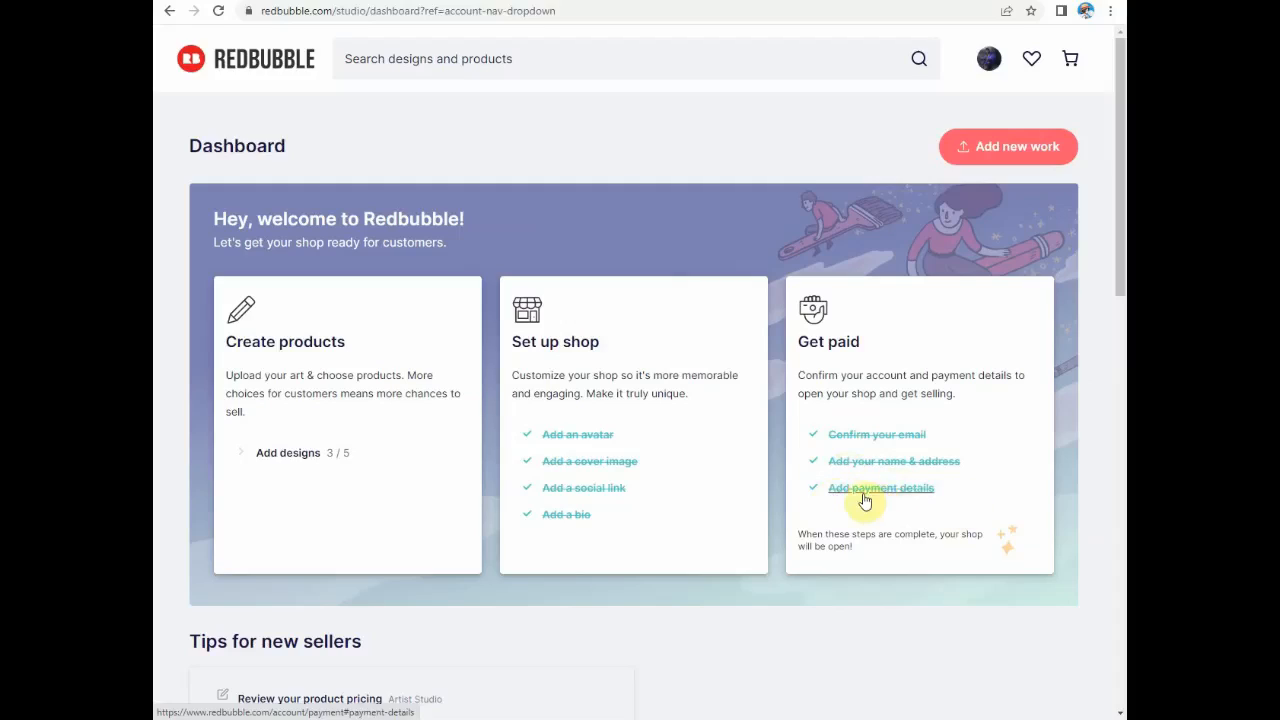
pyautogui.moveTo(864, 461)
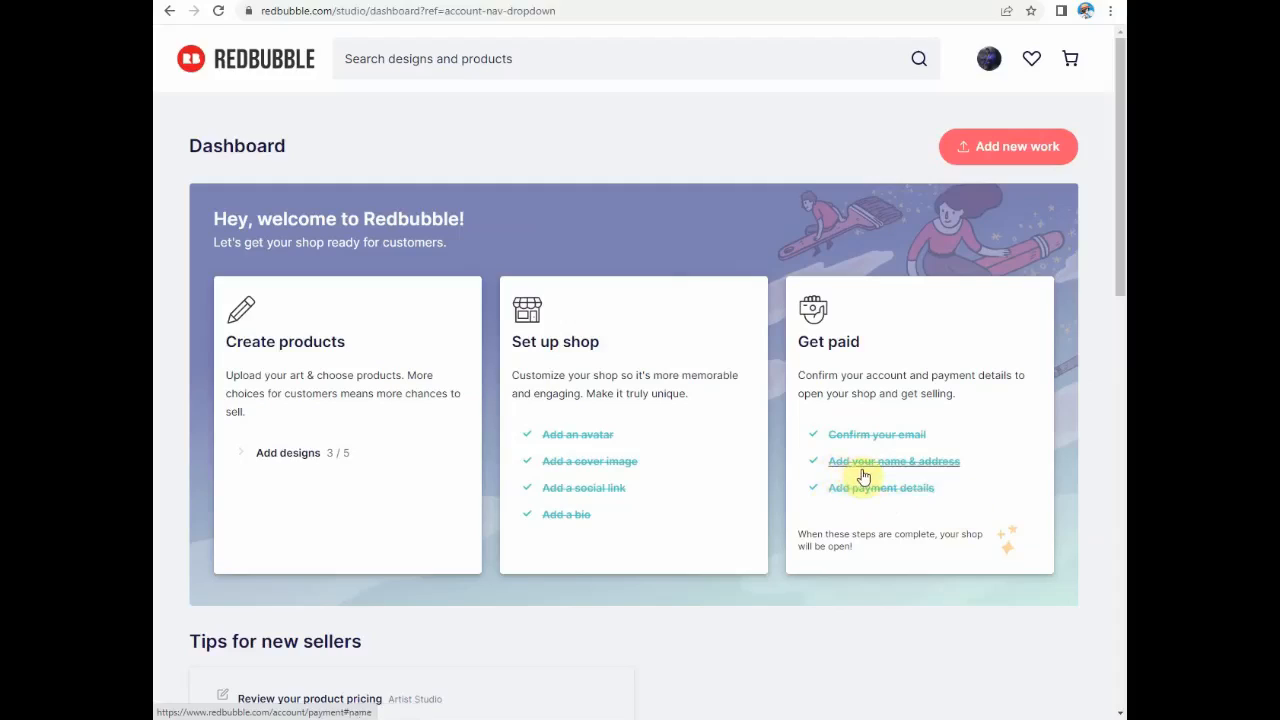
pyautogui.moveTo(831, 459)
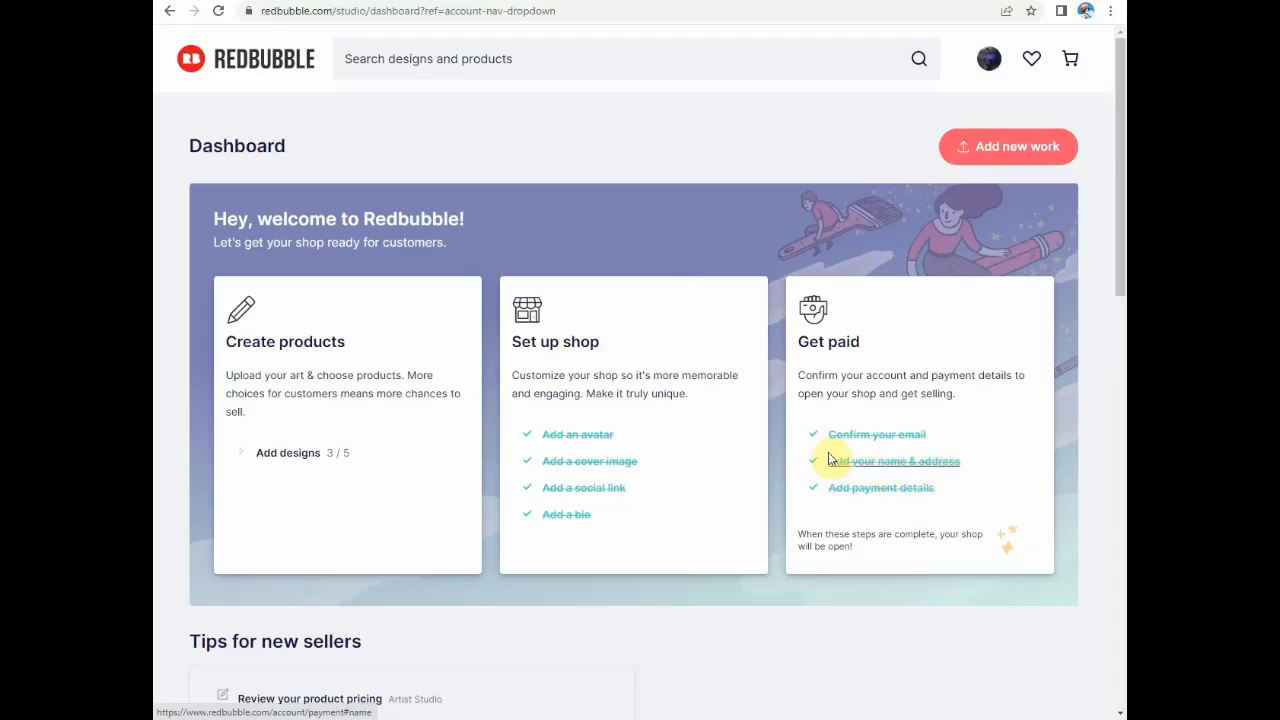
pyautogui.moveTo(365, 472)
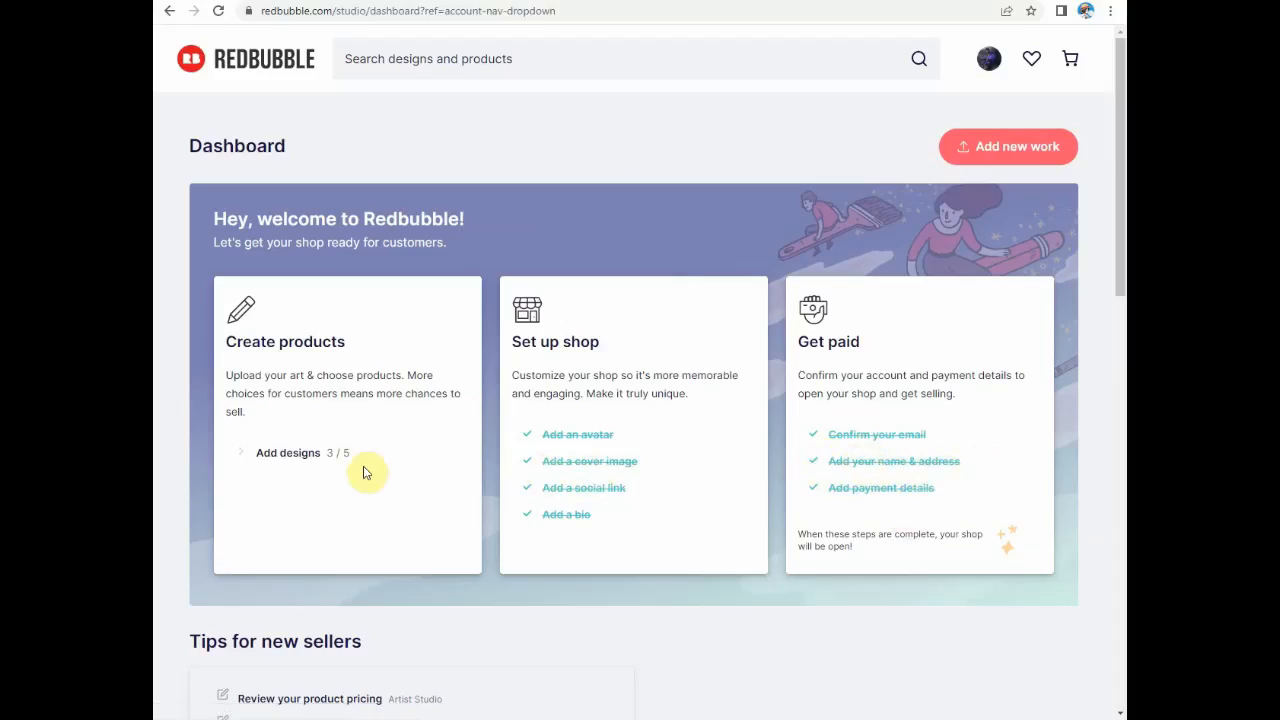
pyautogui.moveTo(335, 478)
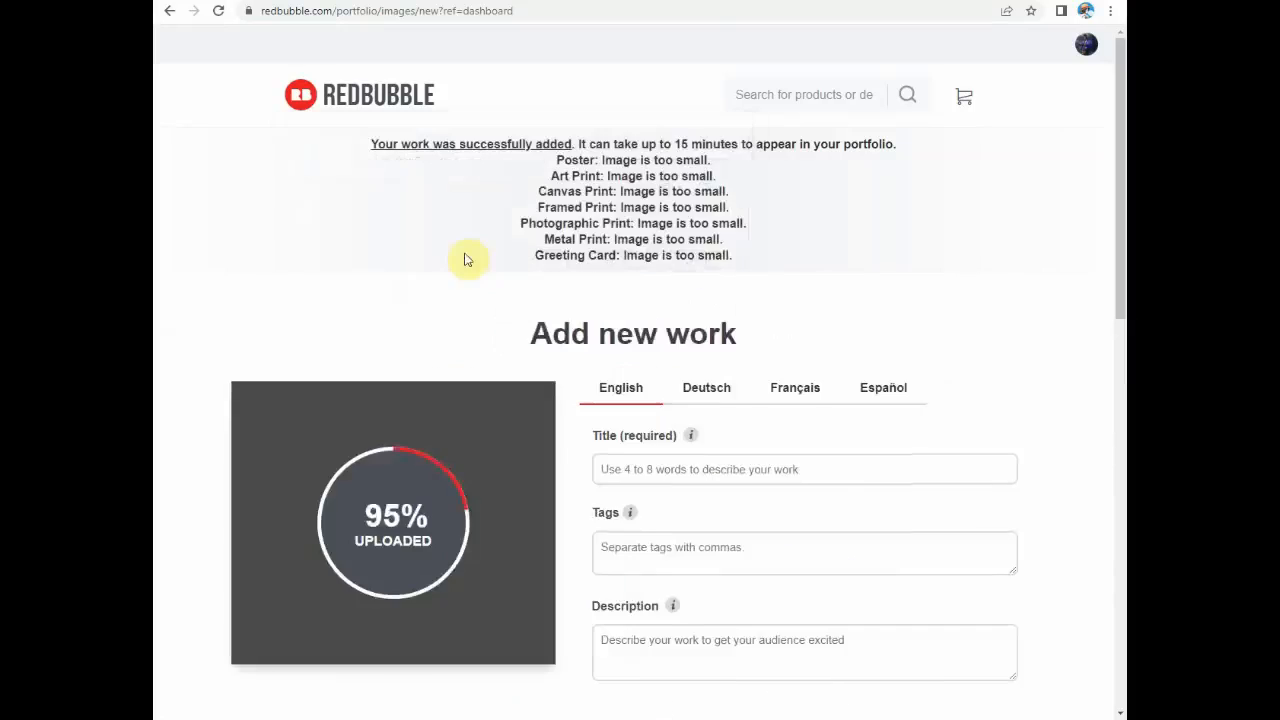
# Scroll the dashboard after uploading 'Champions' to reach the shop link with Copy.
pyautogui.scroll(-3)
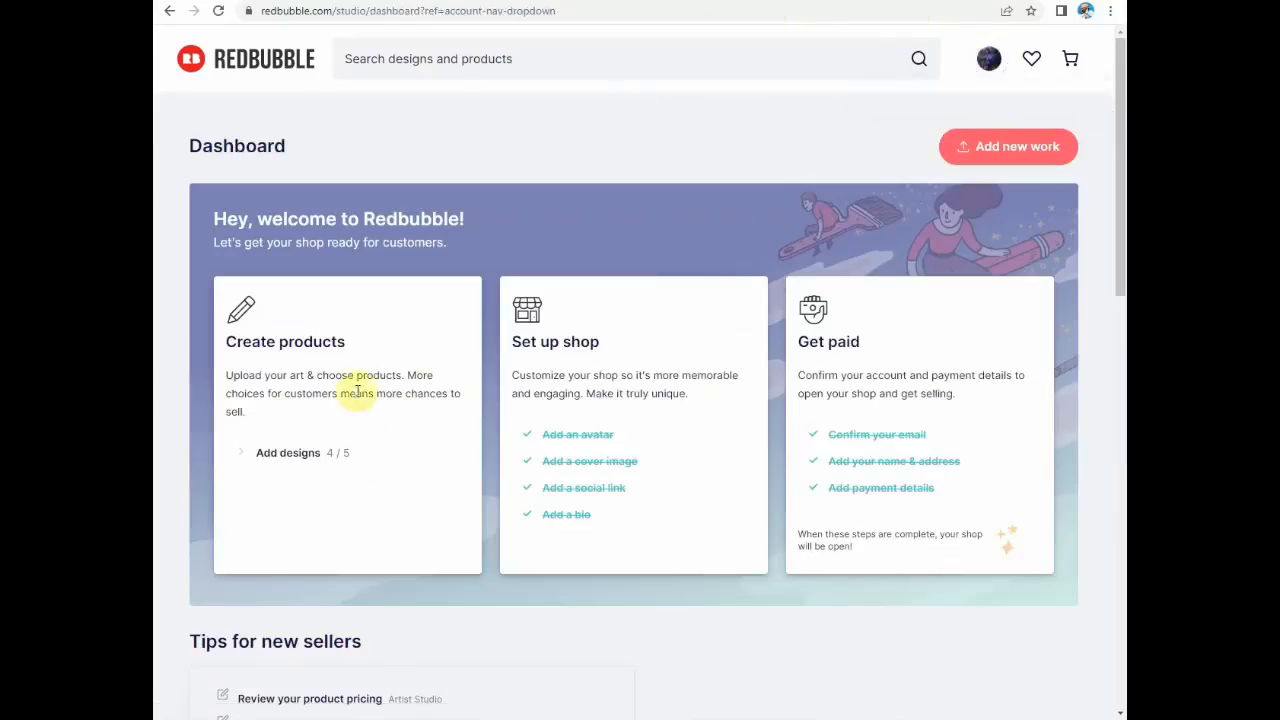
pyautogui.click(1007, 146)
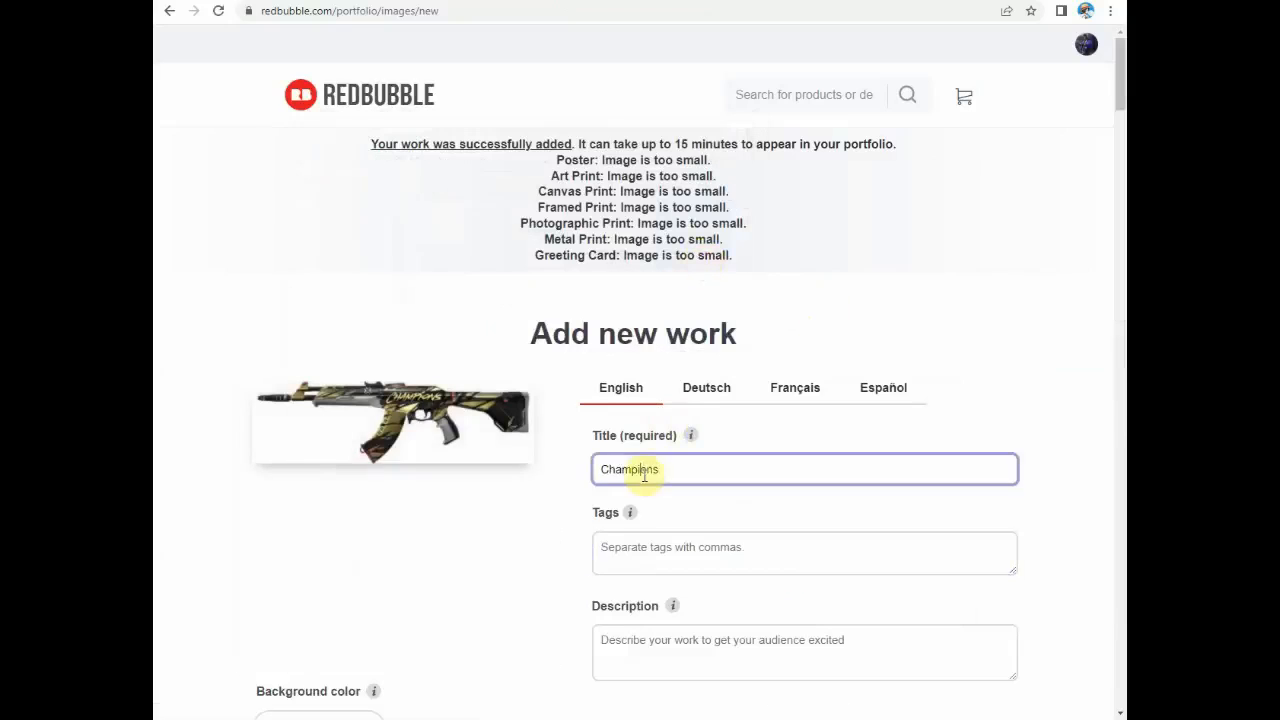
pyautogui.scroll(-3)
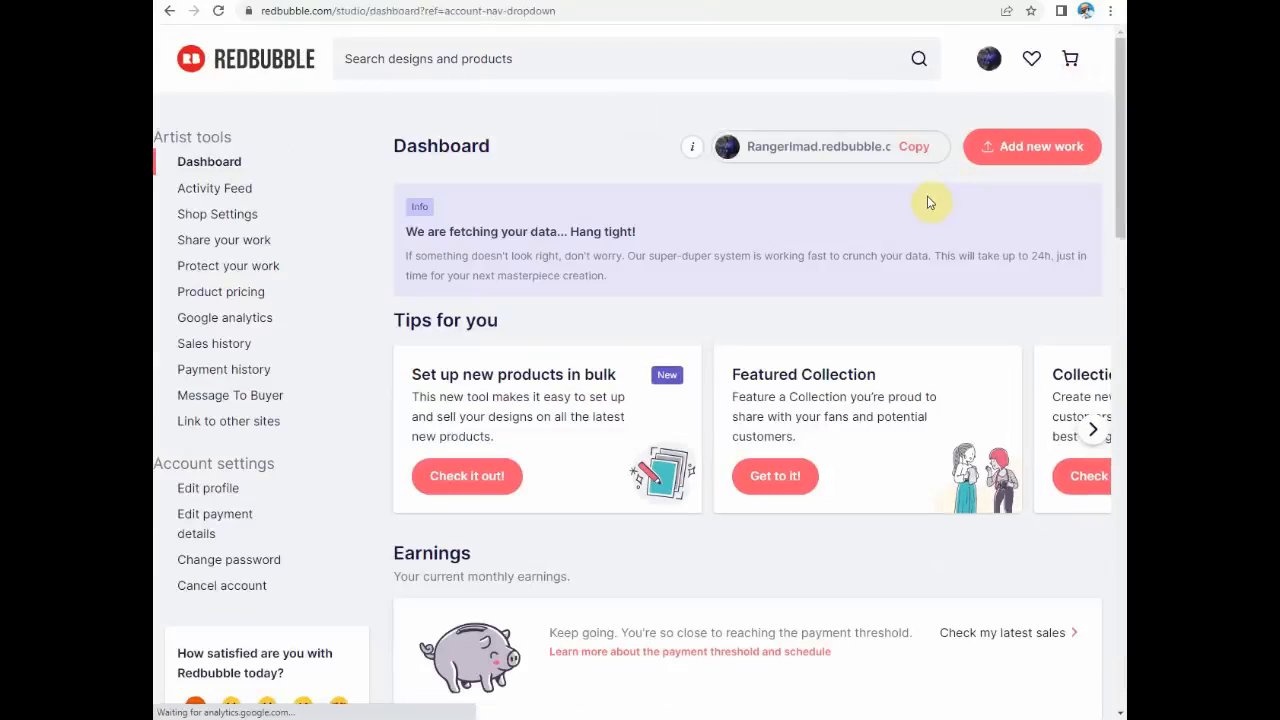
pyautogui.moveTo(583, 131)
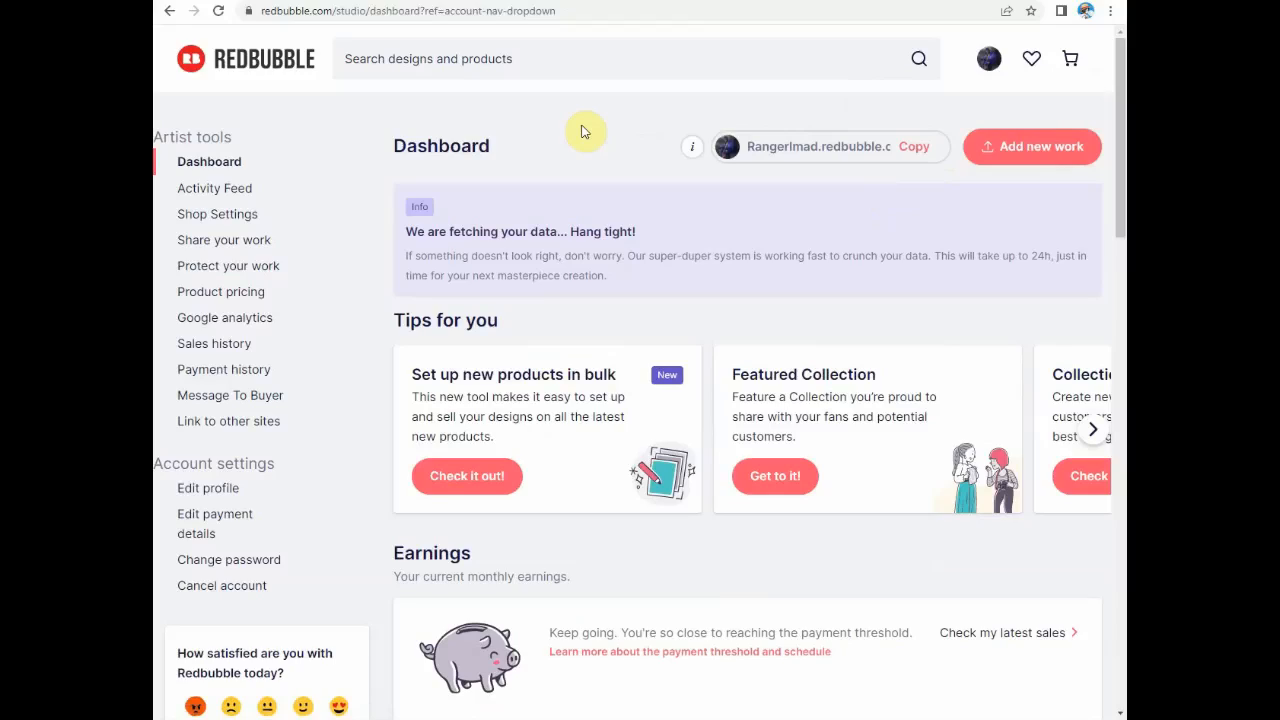
pyautogui.moveTo(612, 150)
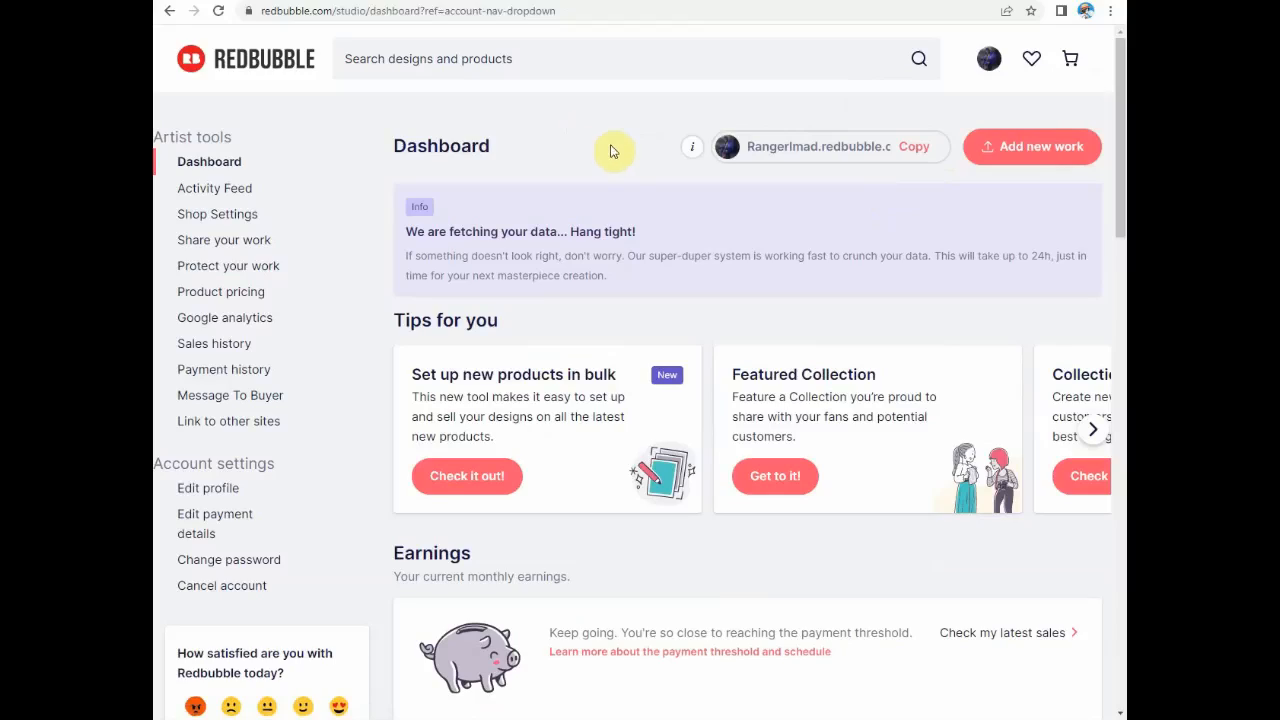
pyautogui.moveTo(800, 157)
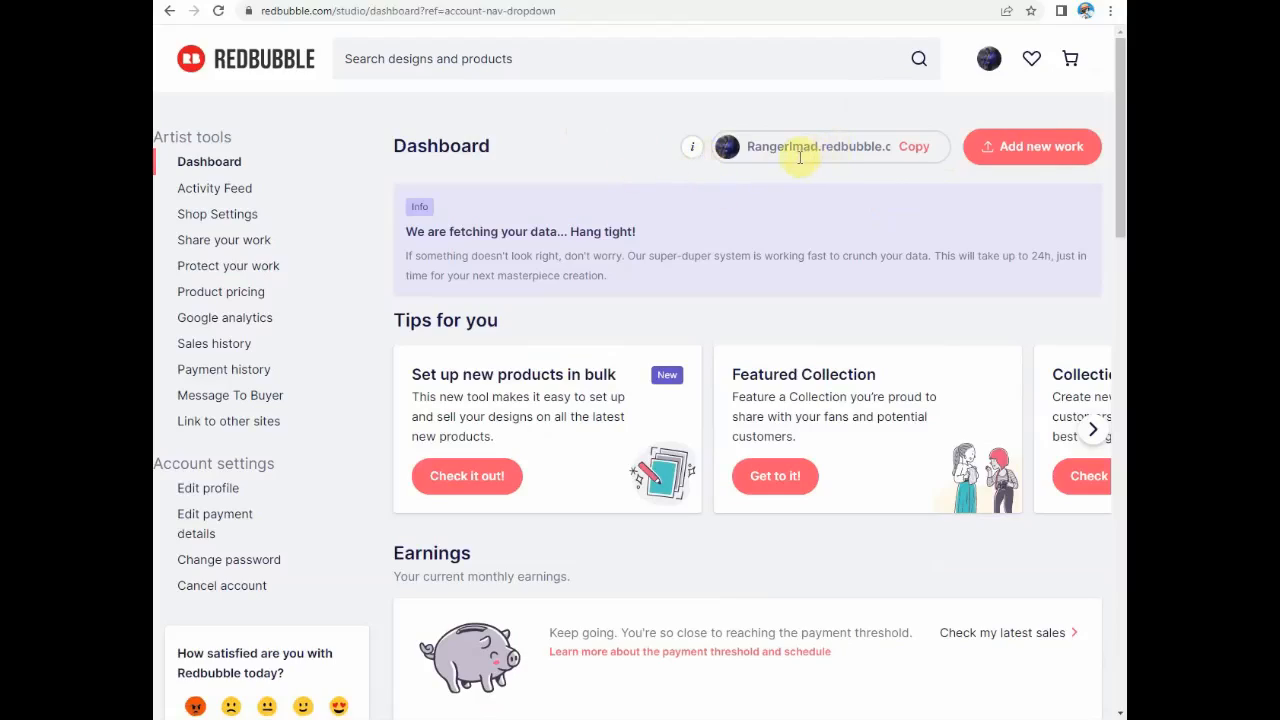
pyautogui.moveTo(630, 154)
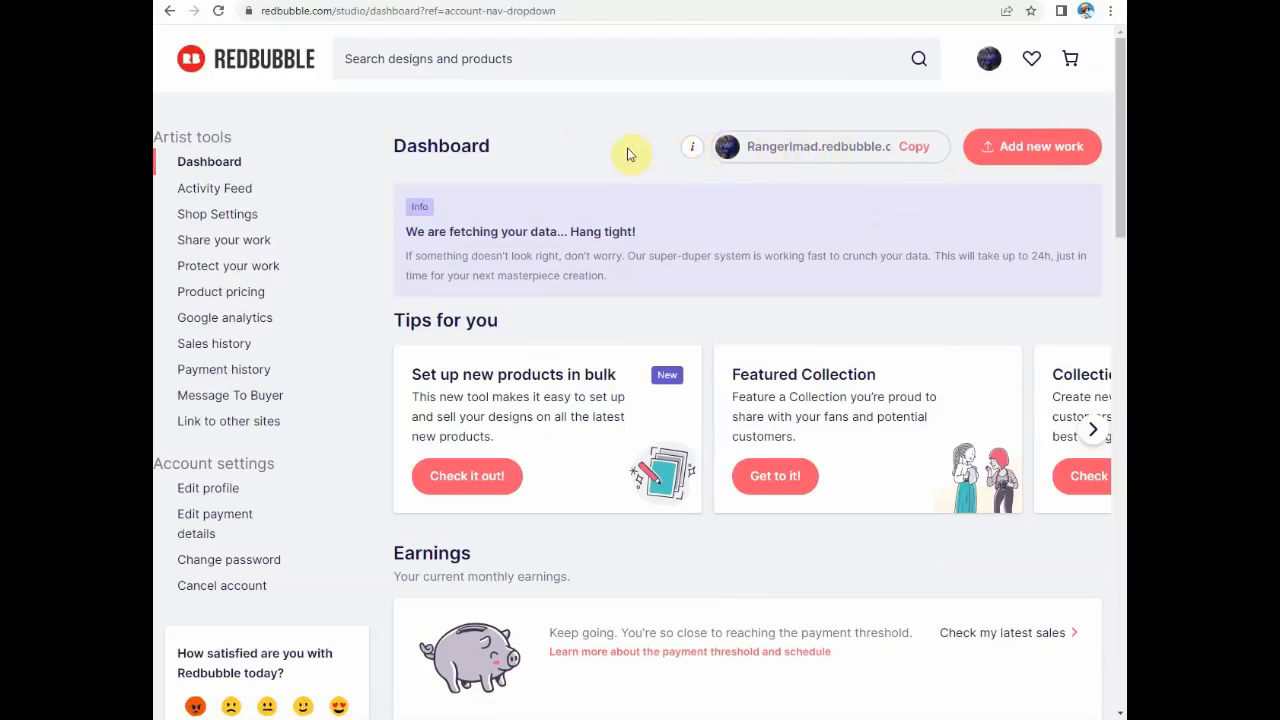
# Copy the shop link and paste RangerImad.redbubble.com into the site search.
pyautogui.click(912, 146)
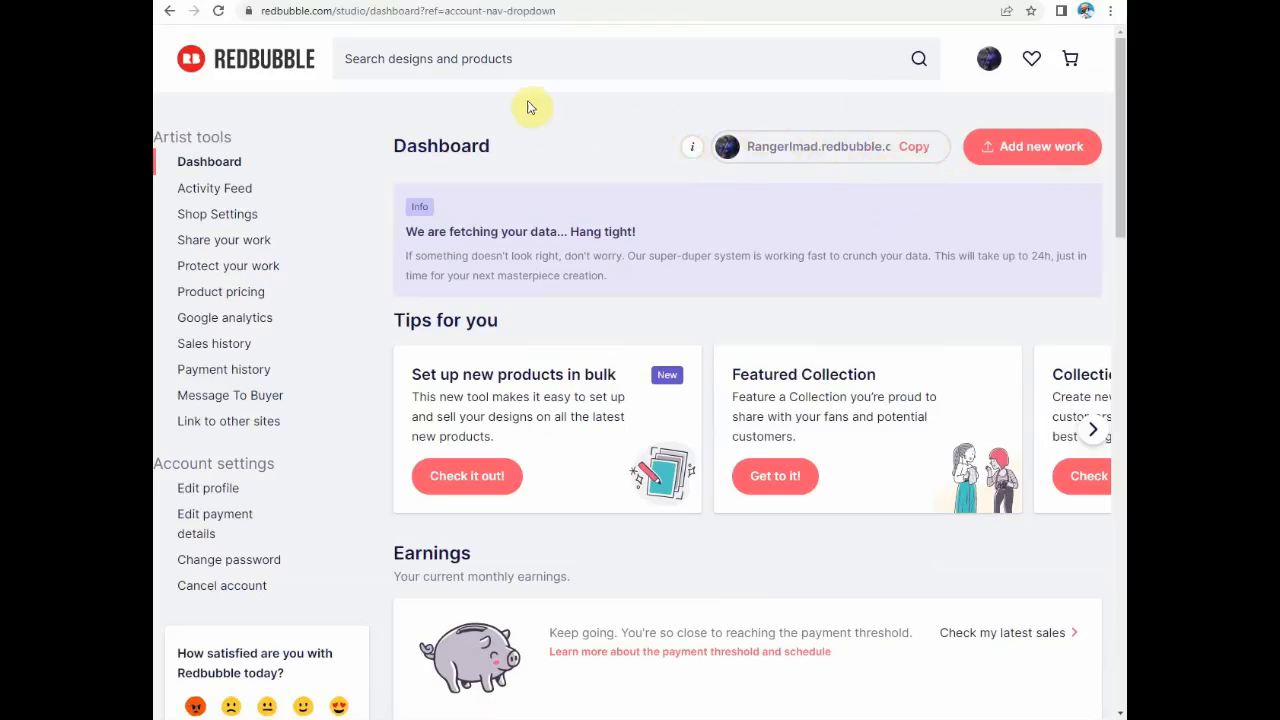
pyautogui.write('RangerImad.redbubble.com')
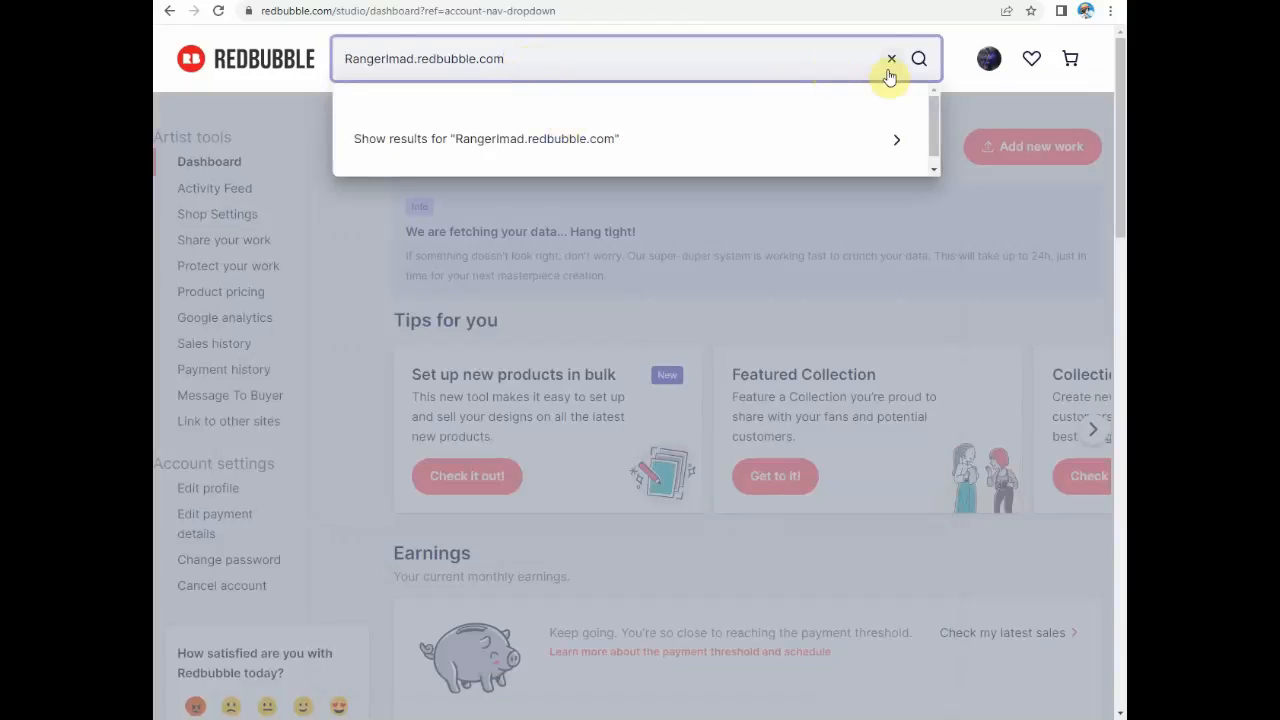